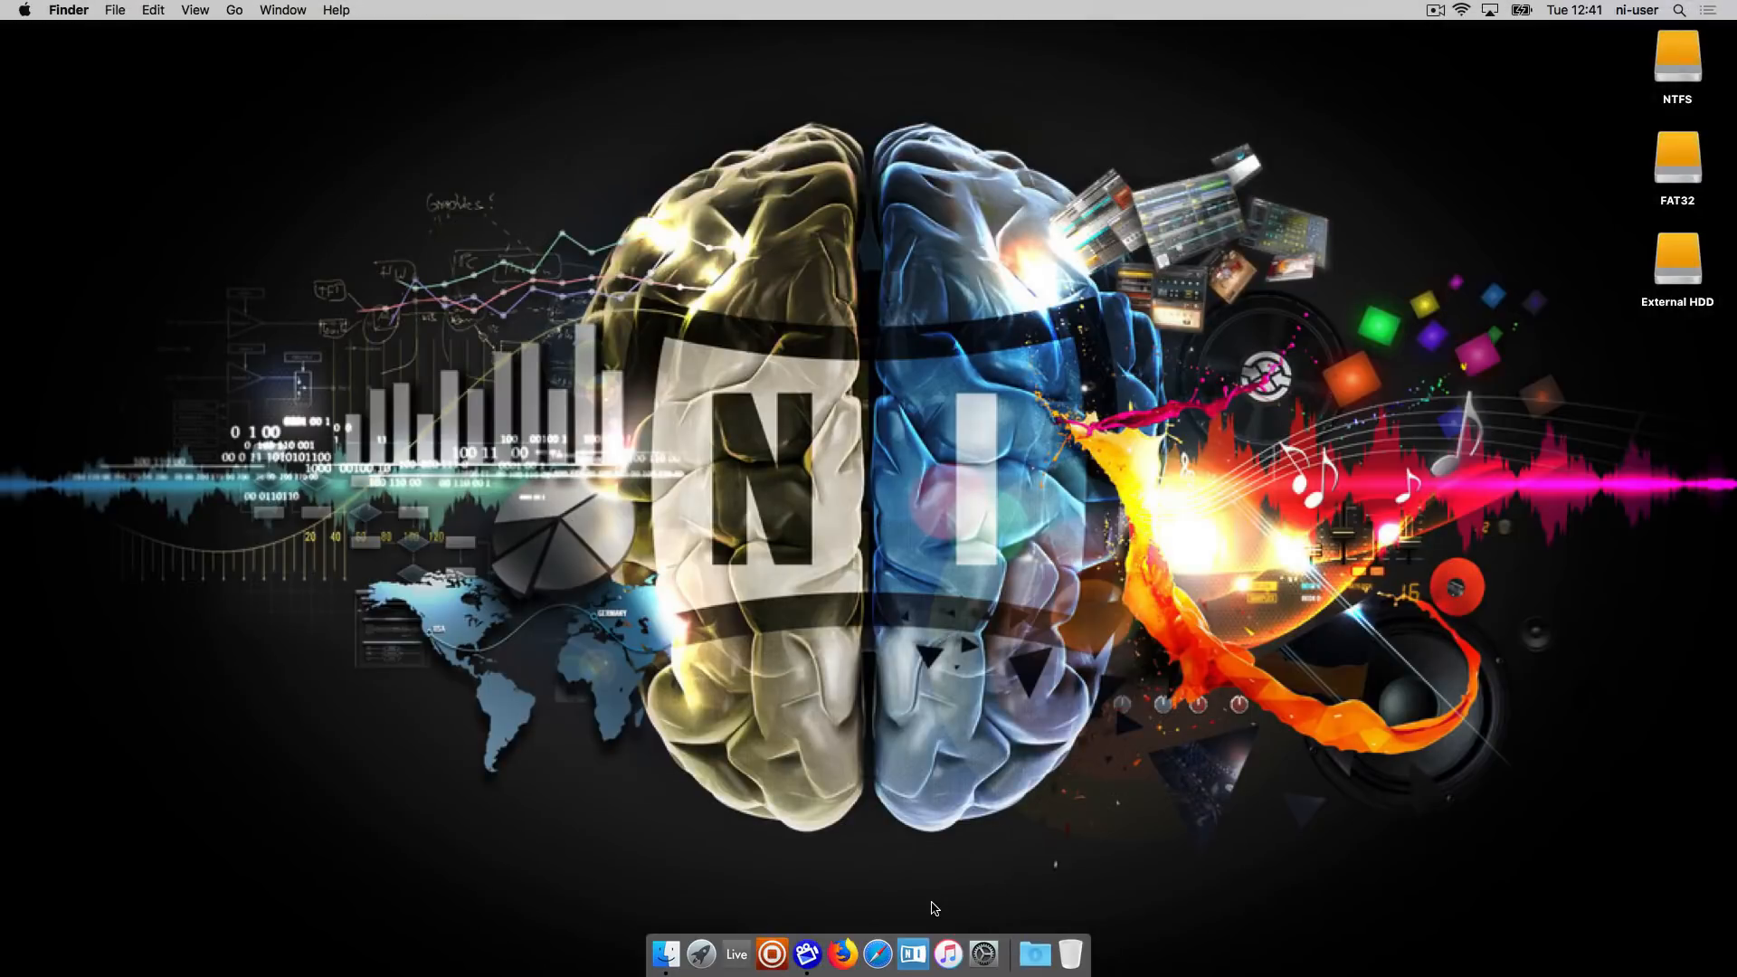
Launch Native Access and open the Alicia's Keys details panel showing version 1.5.0.
click(912, 953)
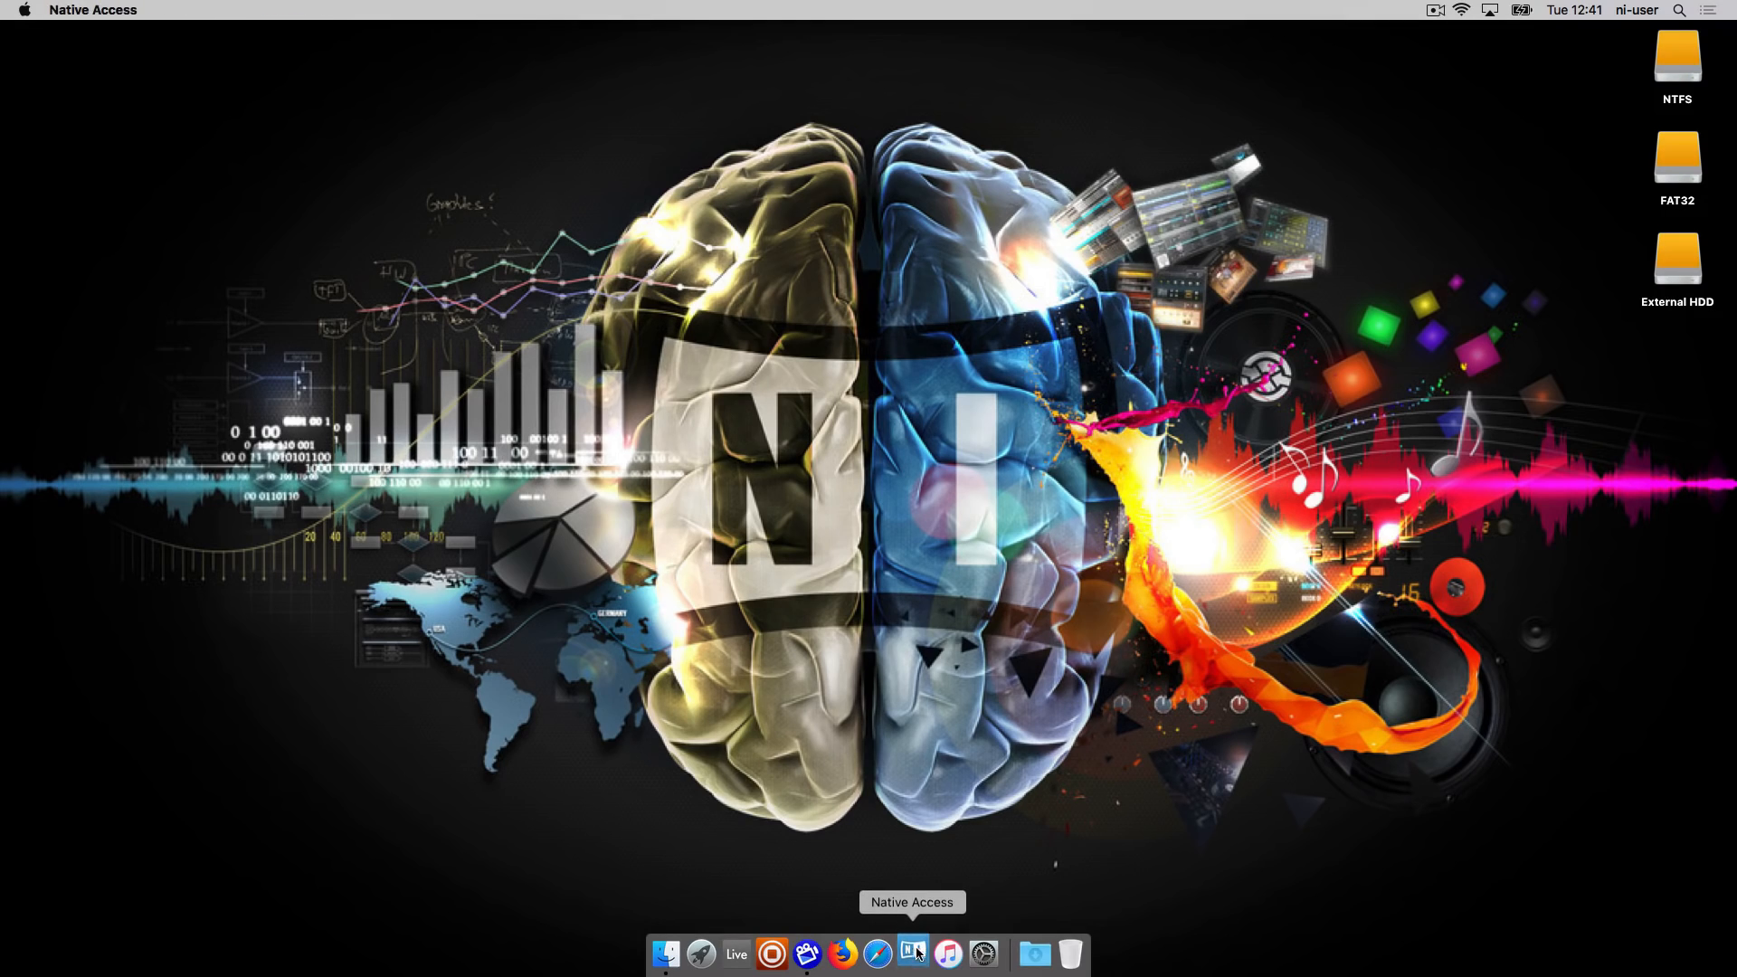
click(912, 953)
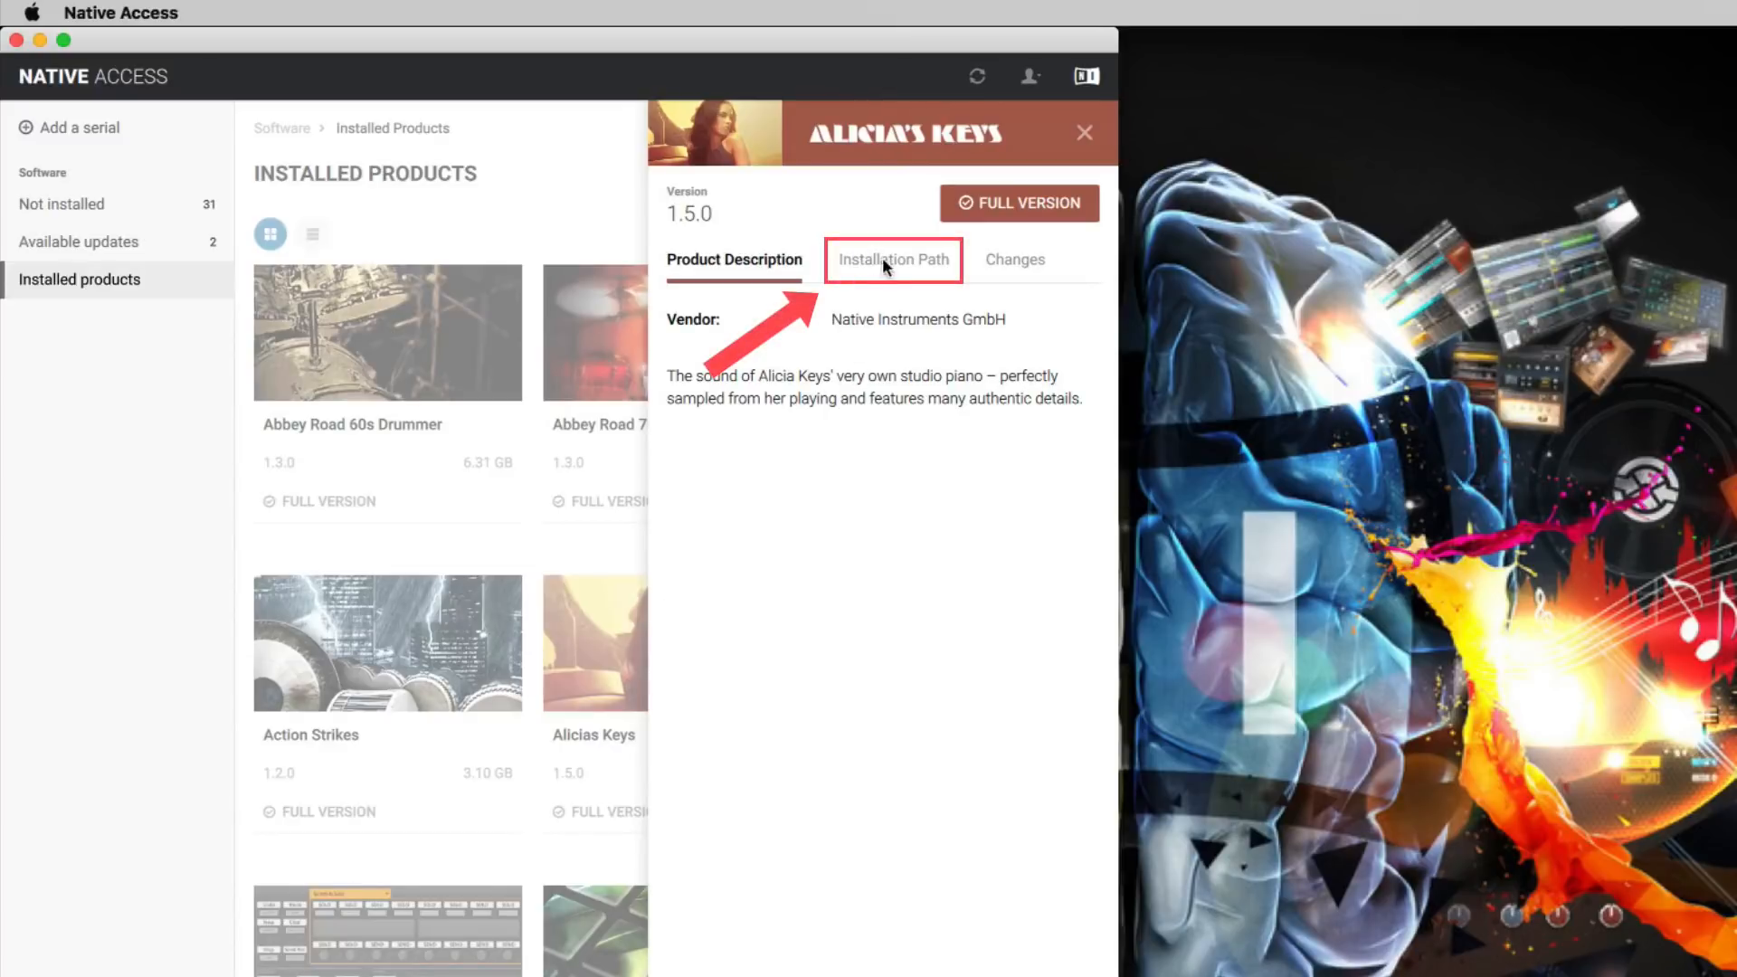
View the Alicia's Keys installation path, /Users/Shared/Alicias Keys Library, then quit Native Access.
click(893, 259)
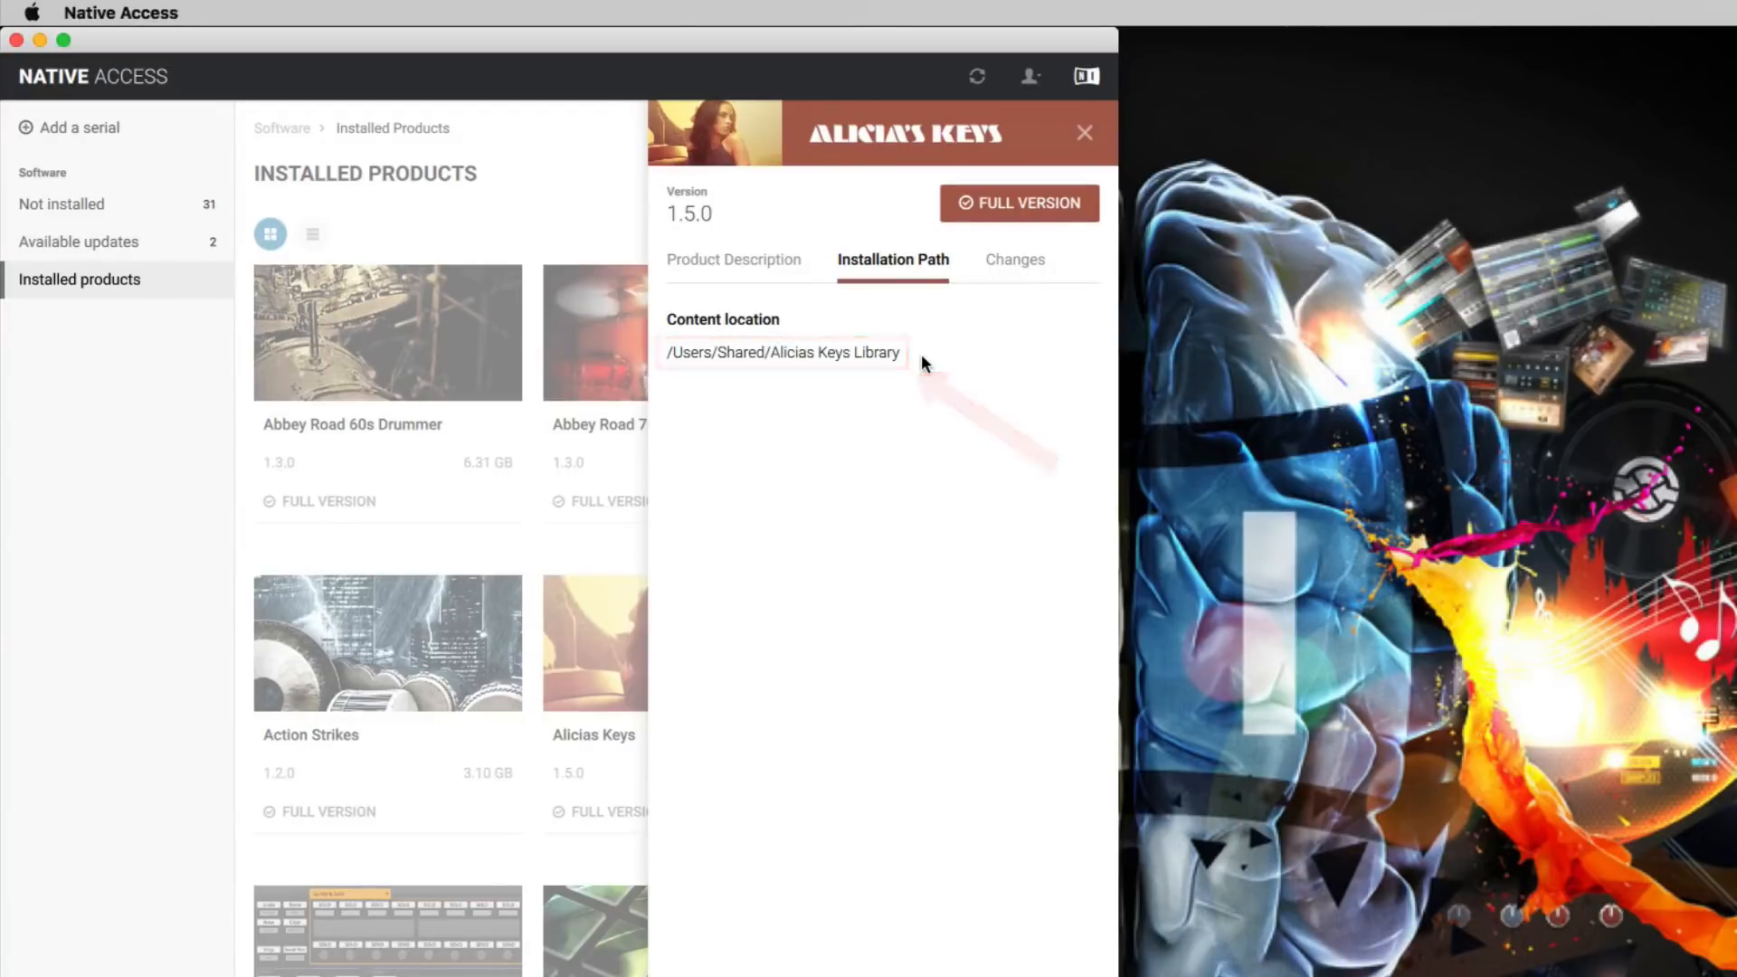
click(119, 12)
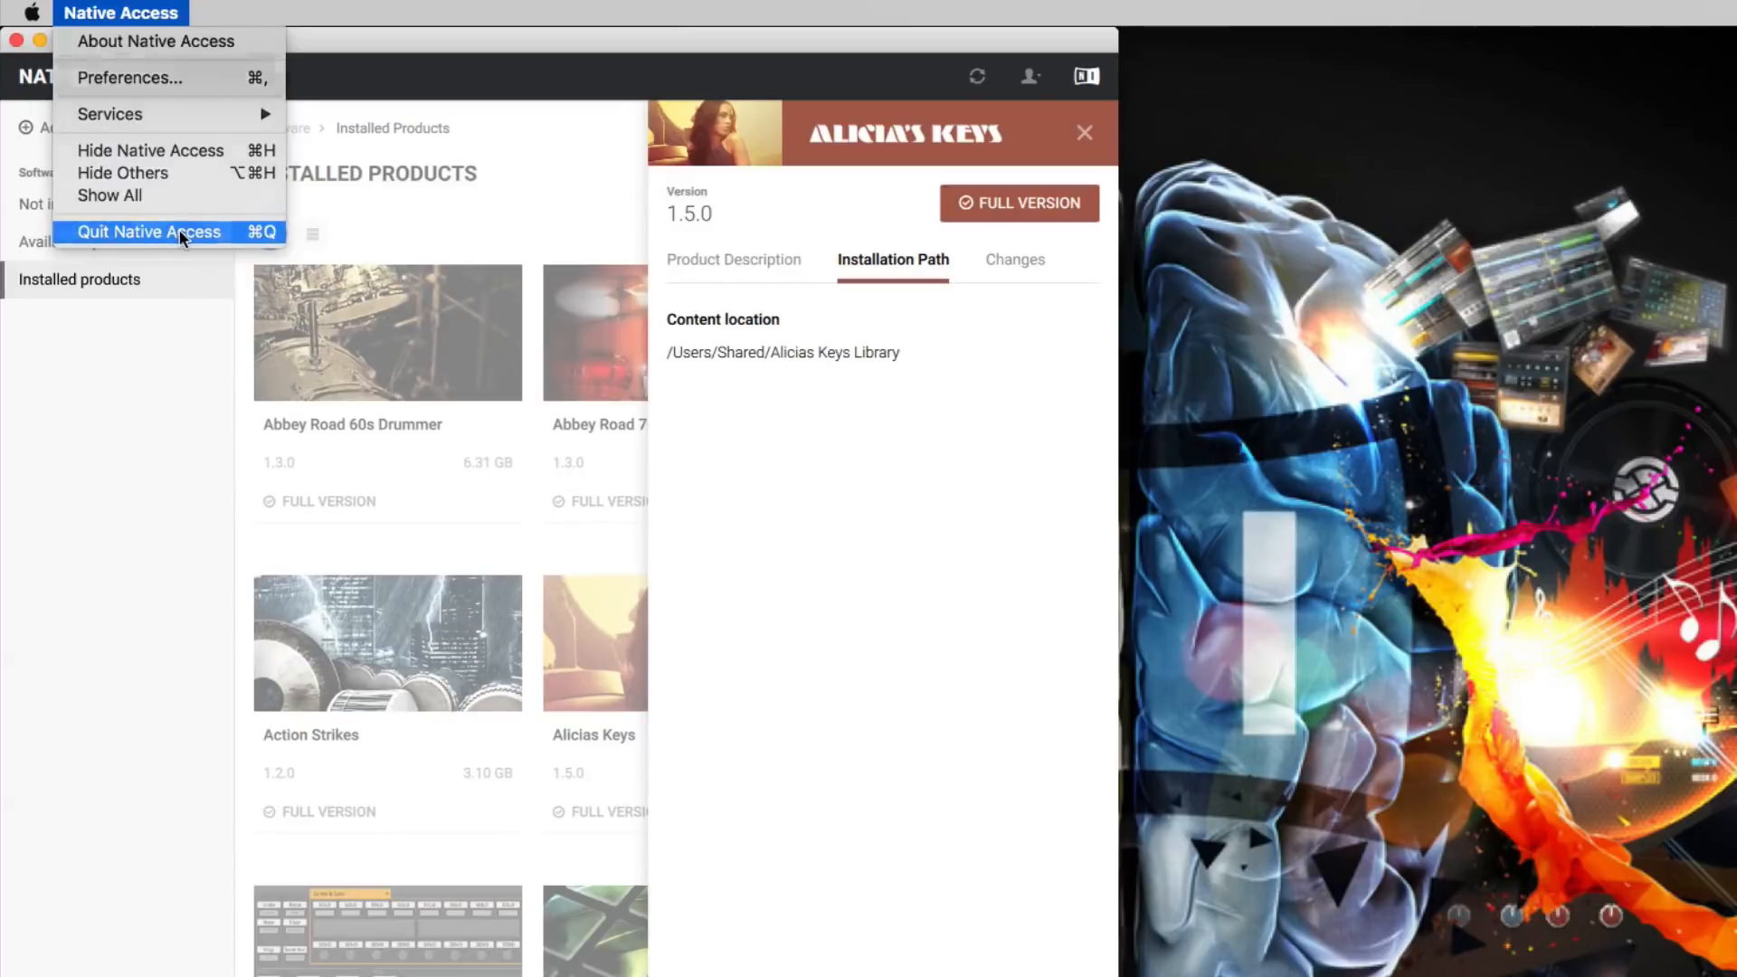
click(149, 231)
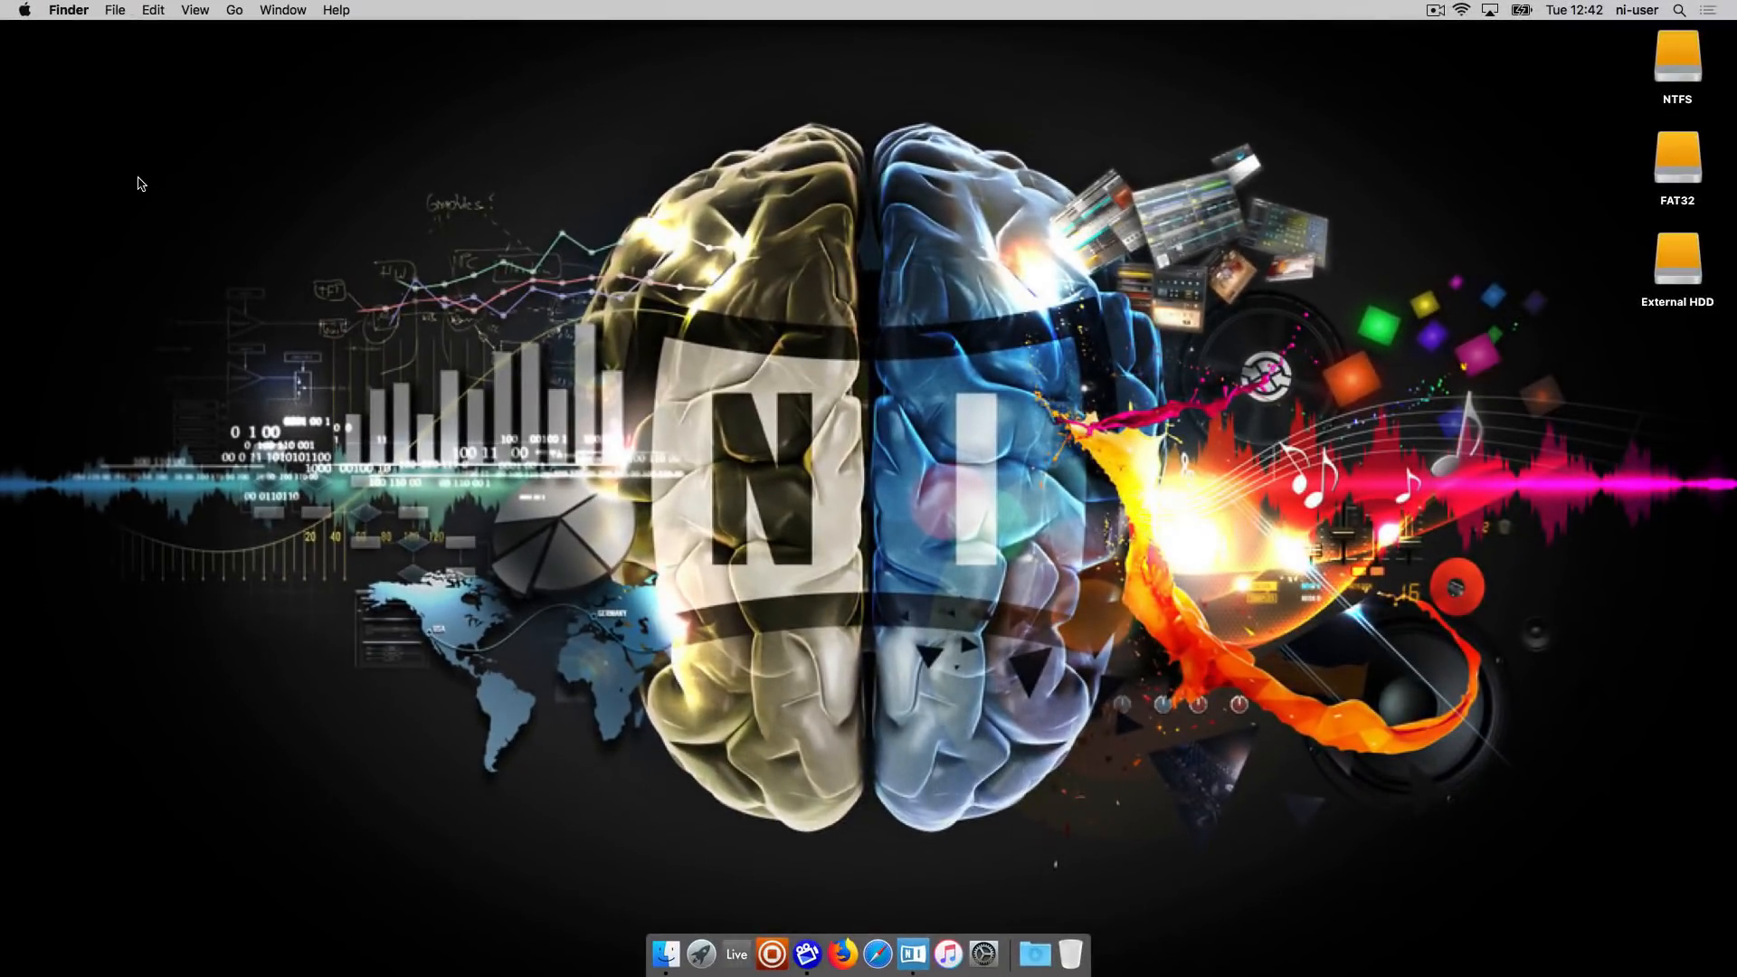
In a new Finder window, go through SSD › Users › Shared to the Alicias Keys Library folder.
click(666, 953)
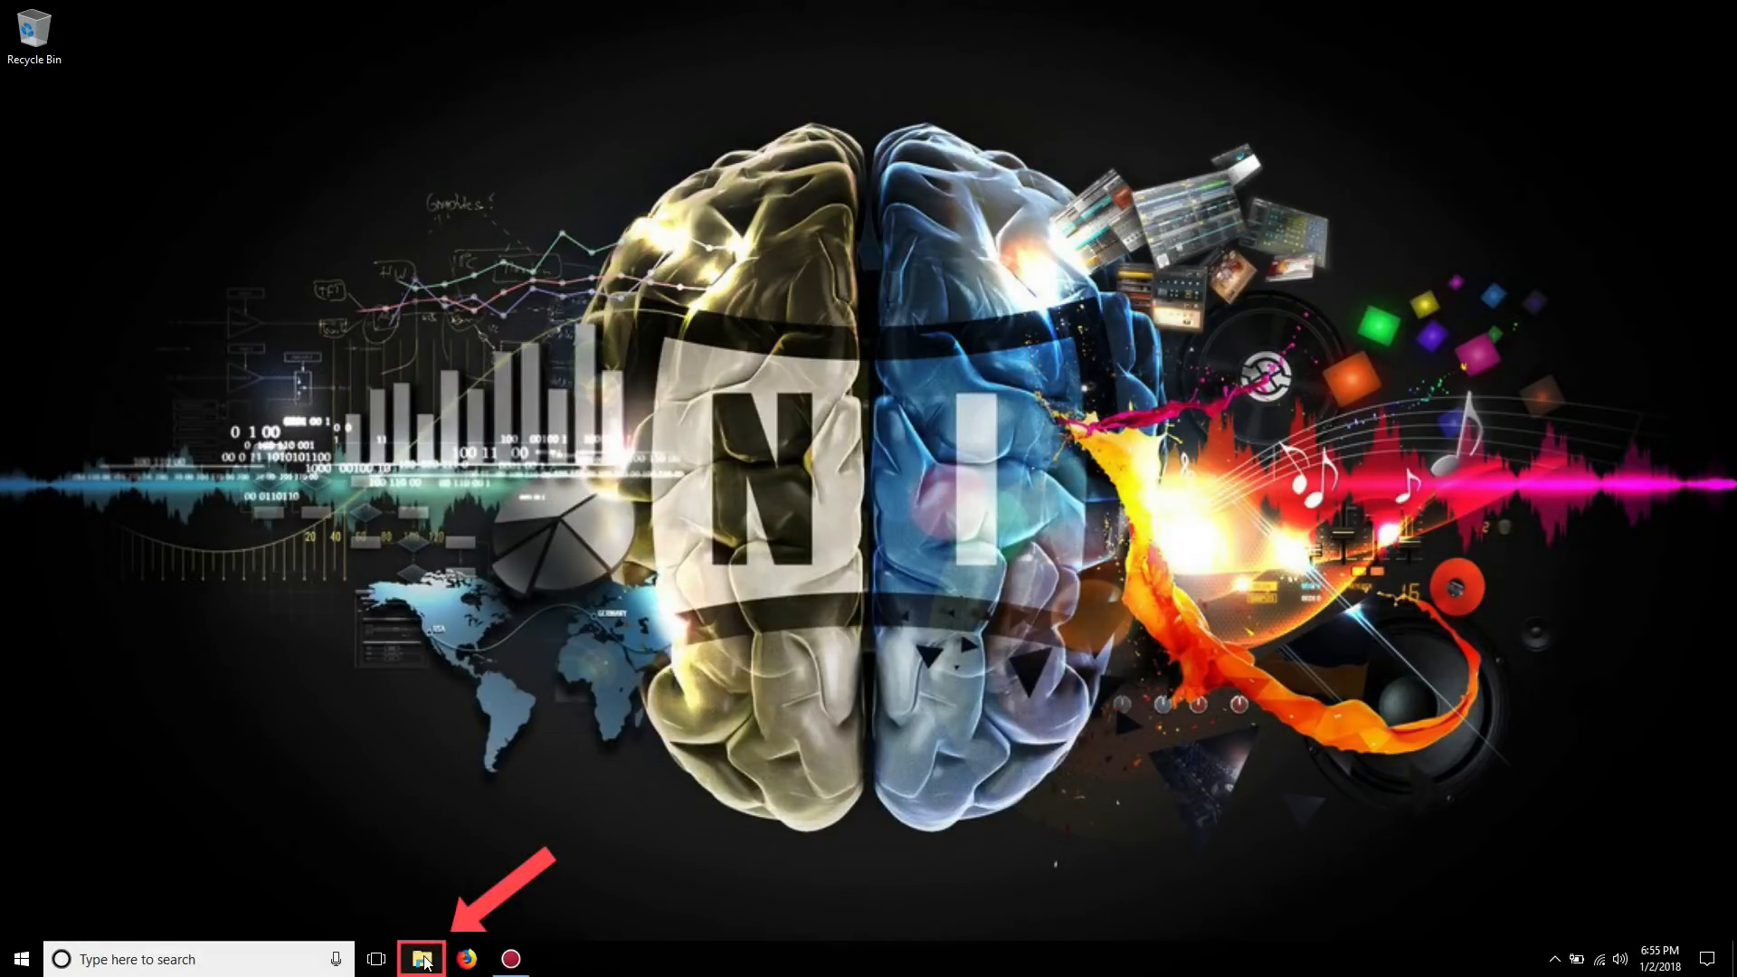
click(420, 960)
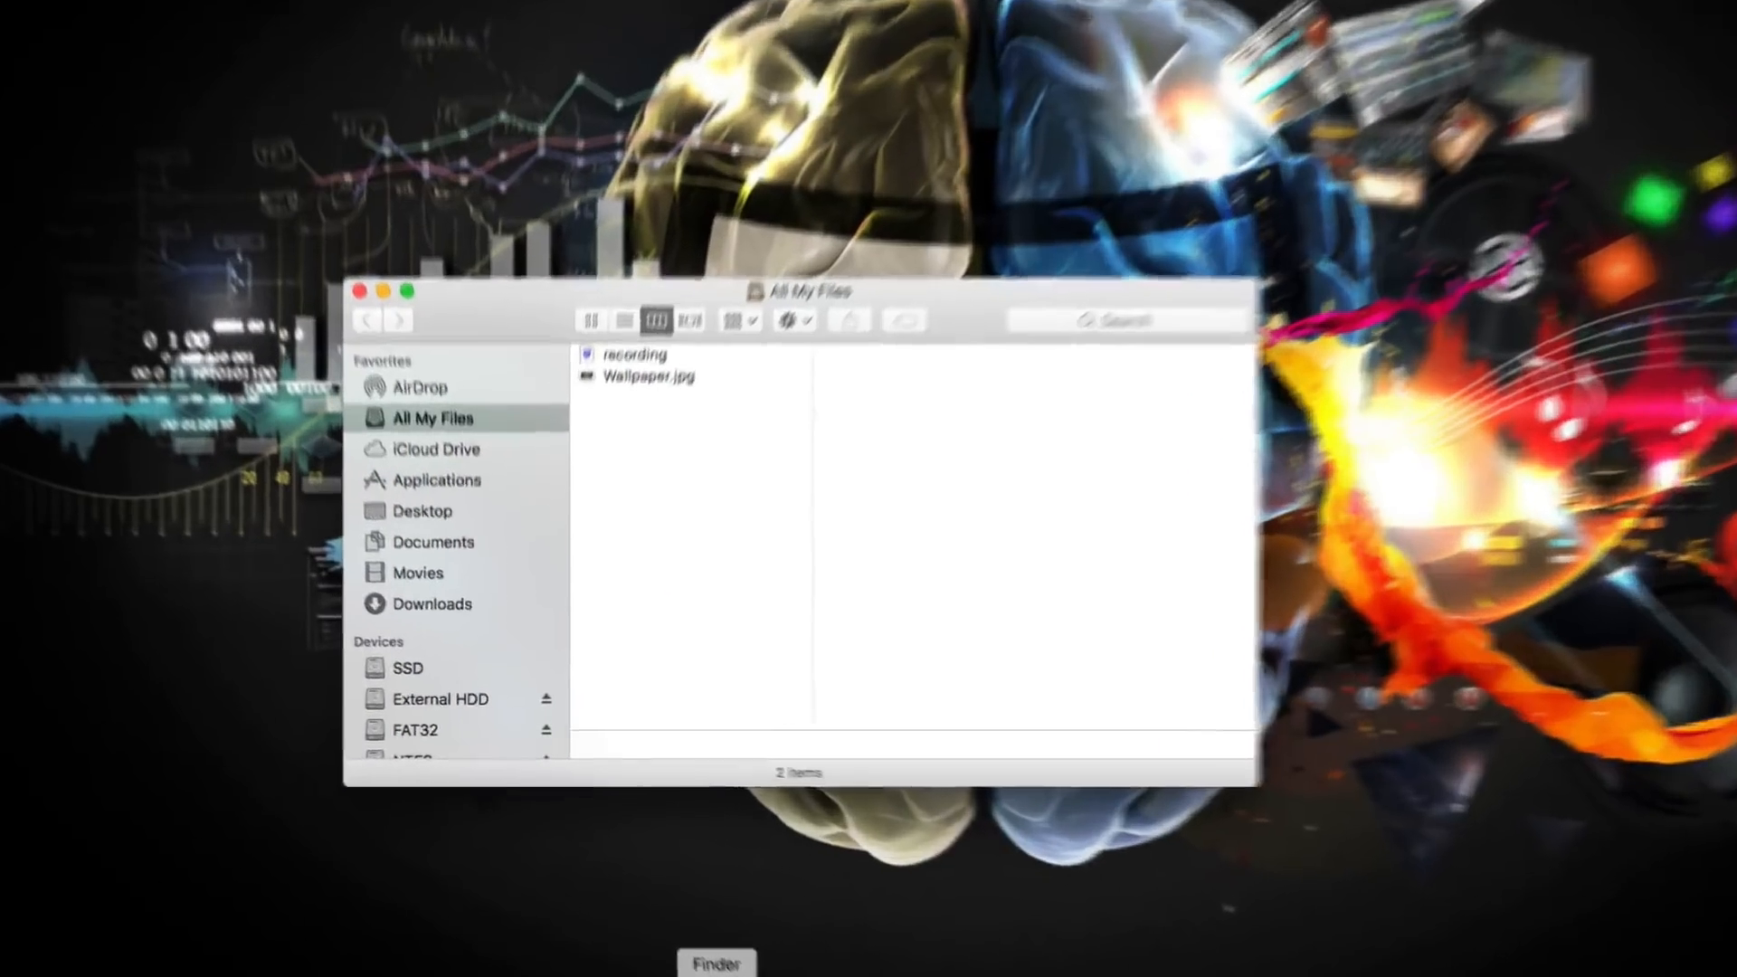
click(409, 477)
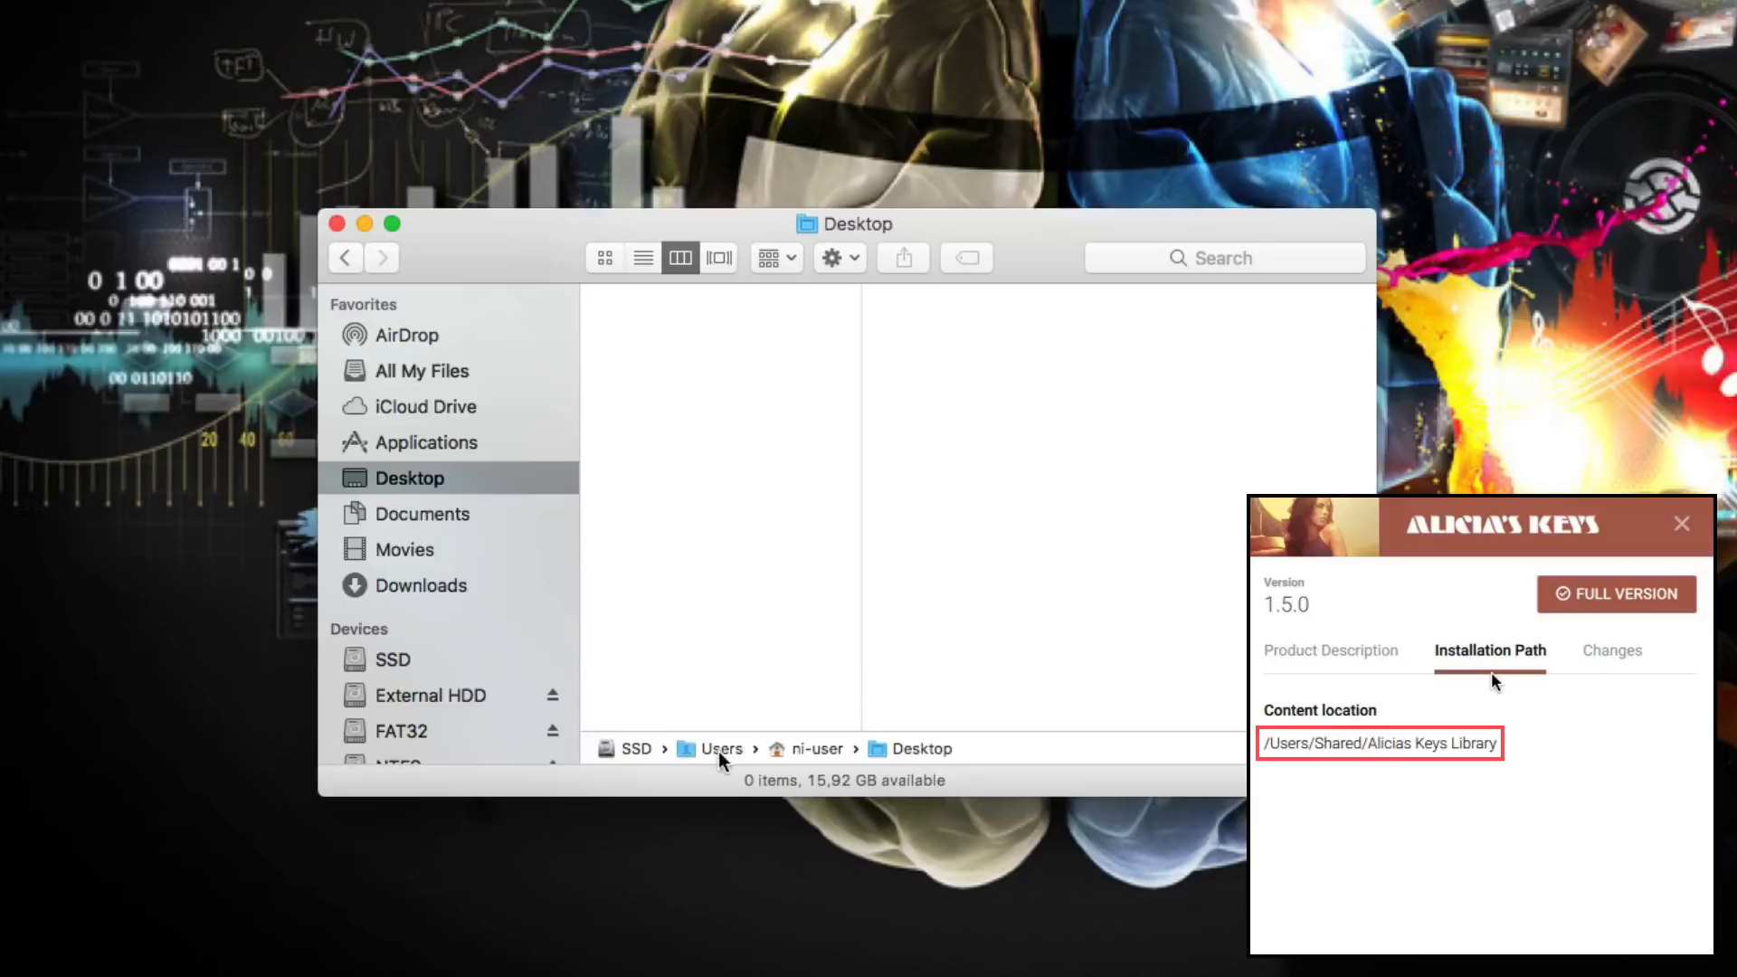
click(721, 749)
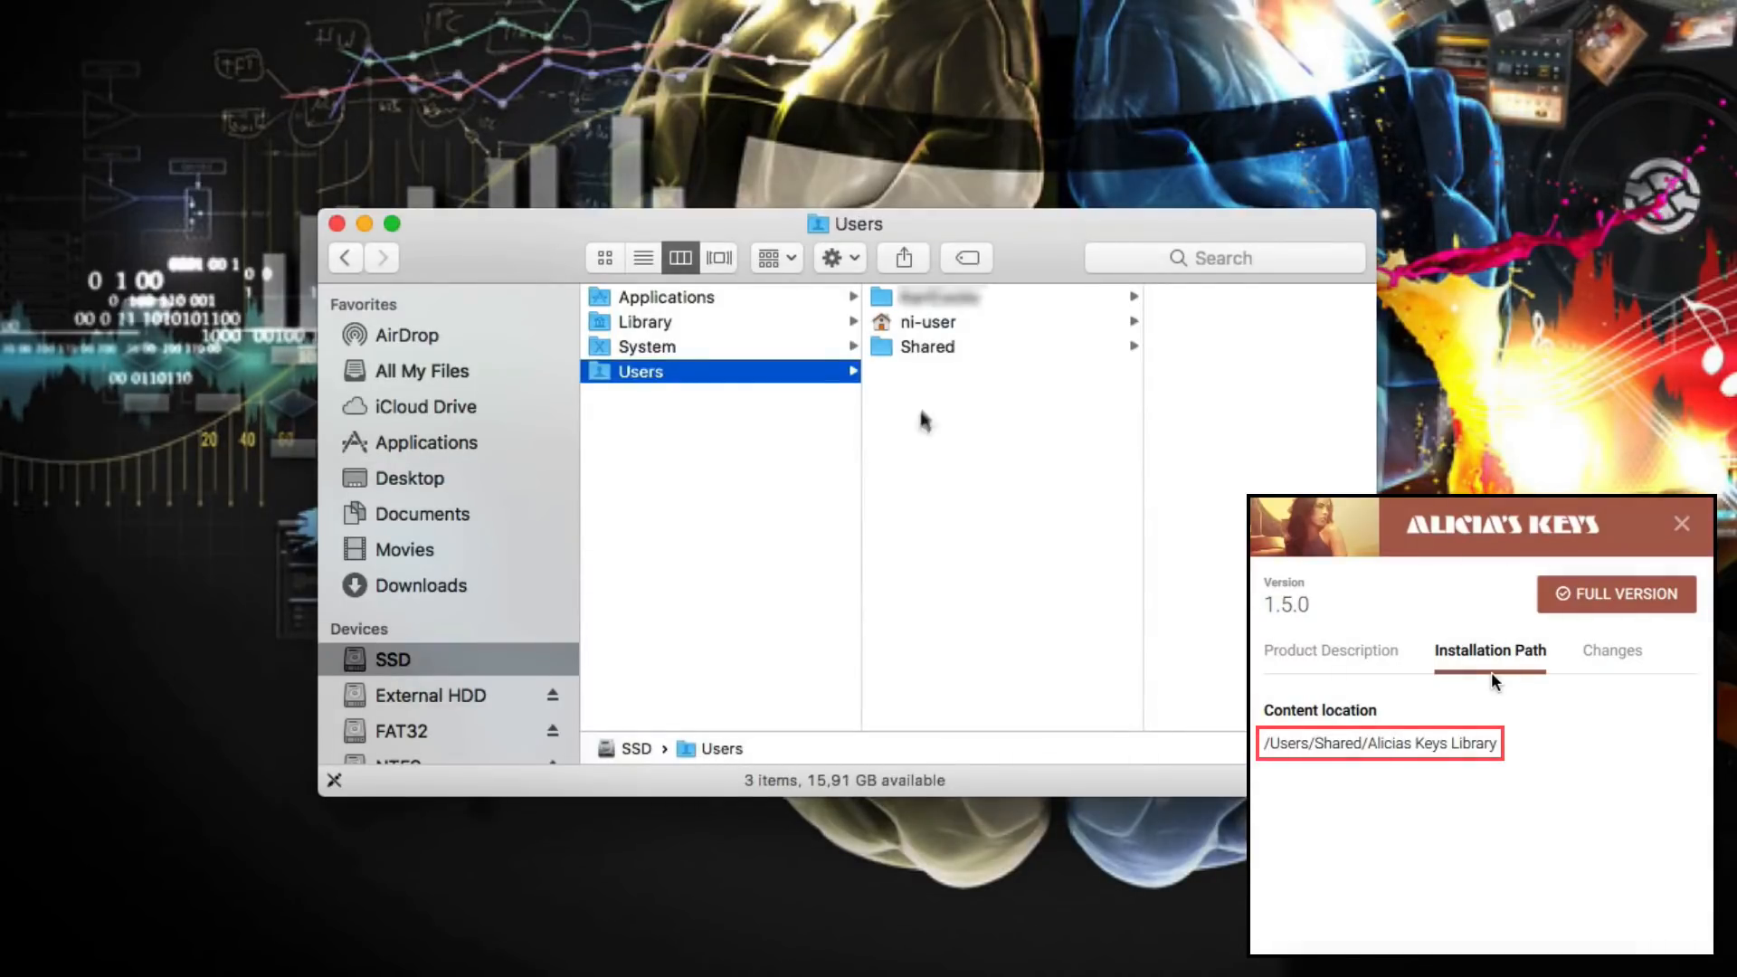
click(927, 347)
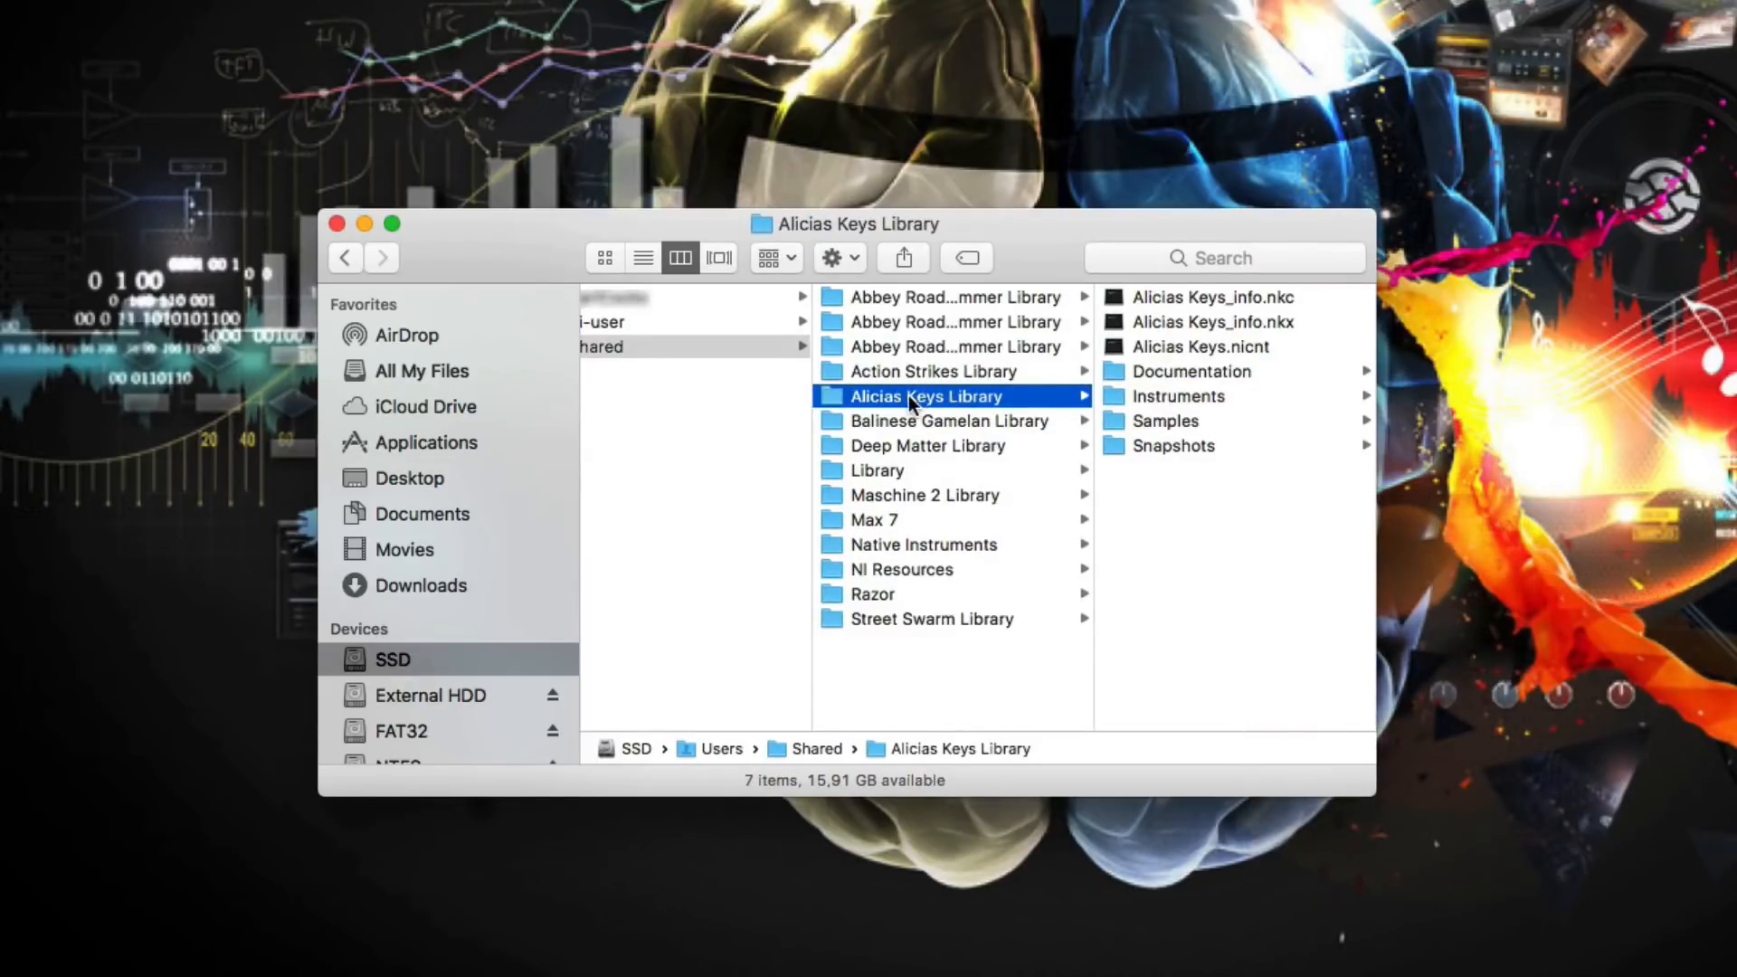
Drag the Alicias Keys Library folder onto External HDD › NI Libraries.
drag(925, 396, 454, 695)
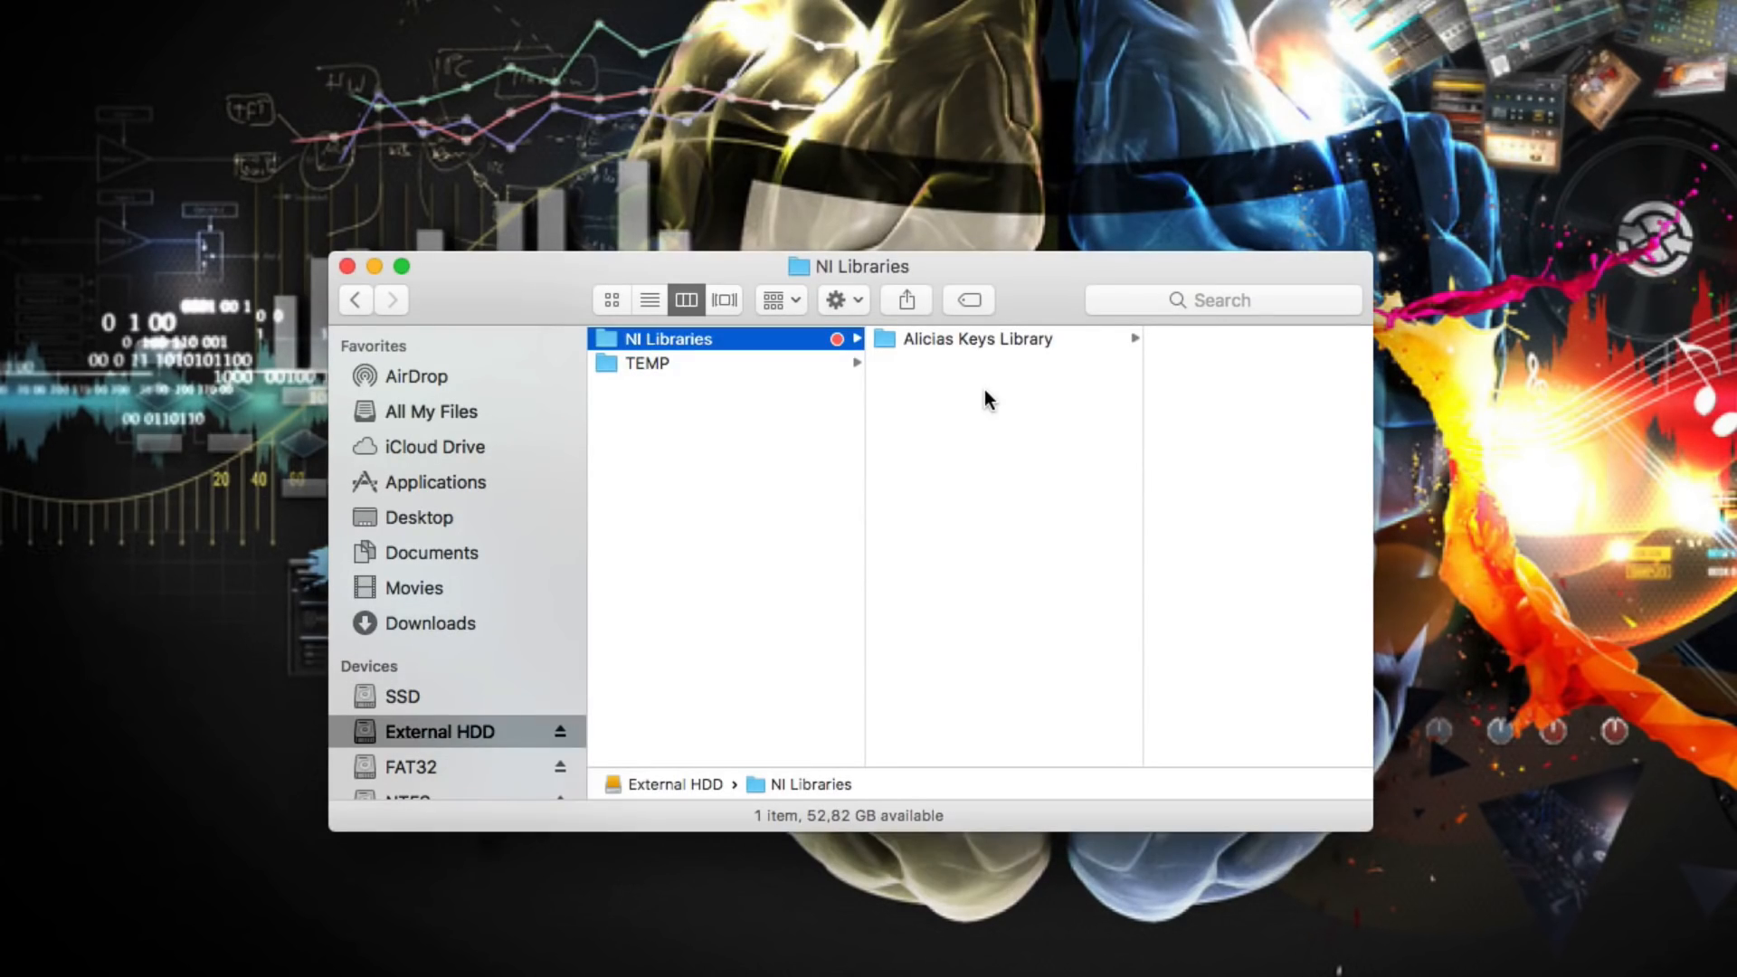
click(418, 517)
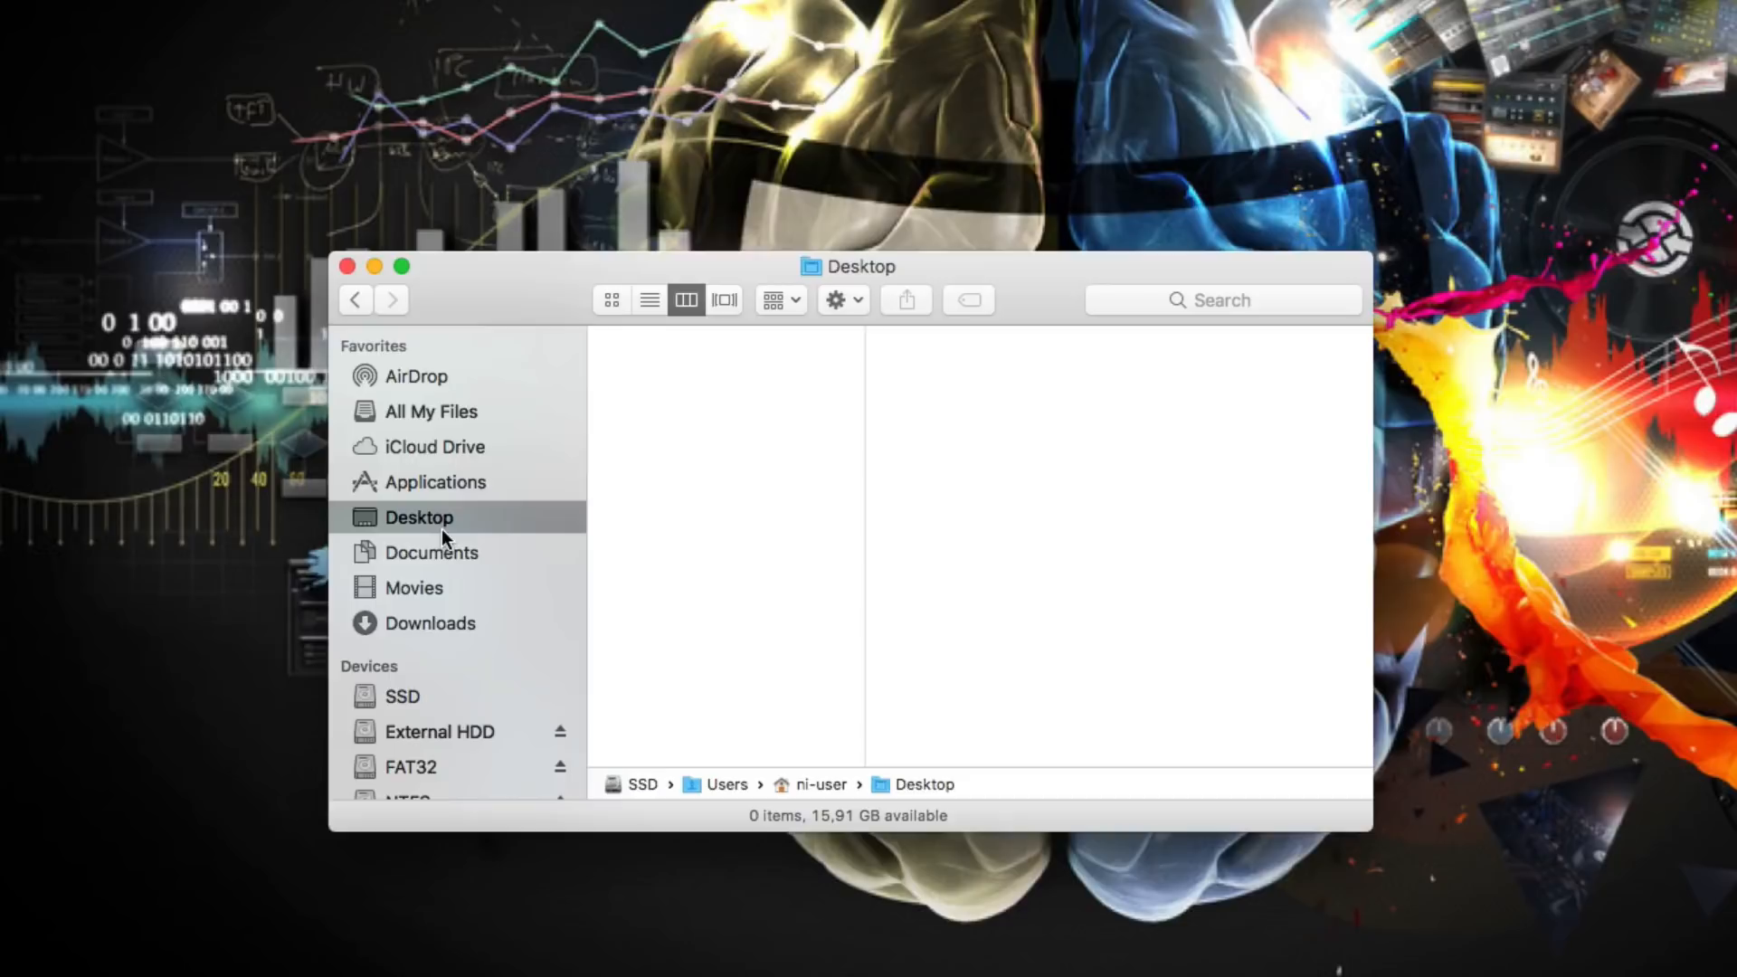
Move Alicias Keys Library from SSD › Users › Shared to Trash, authorizing with the password.
click(402, 696)
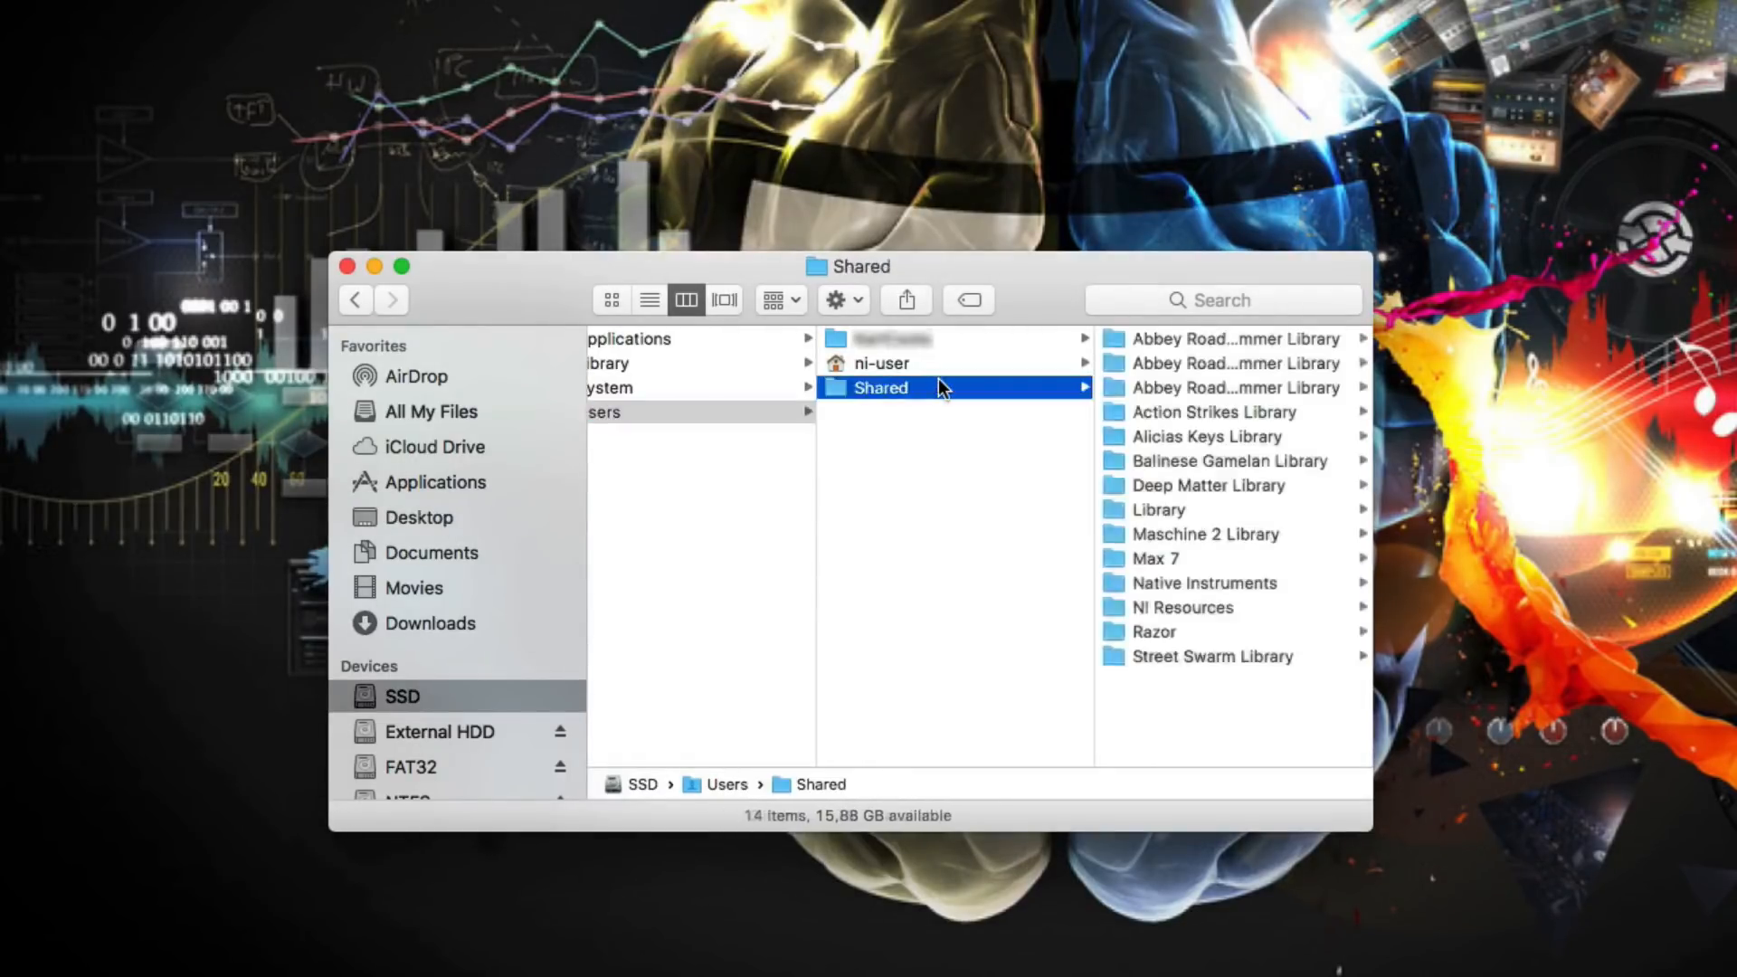
mouse_move(1174, 436)
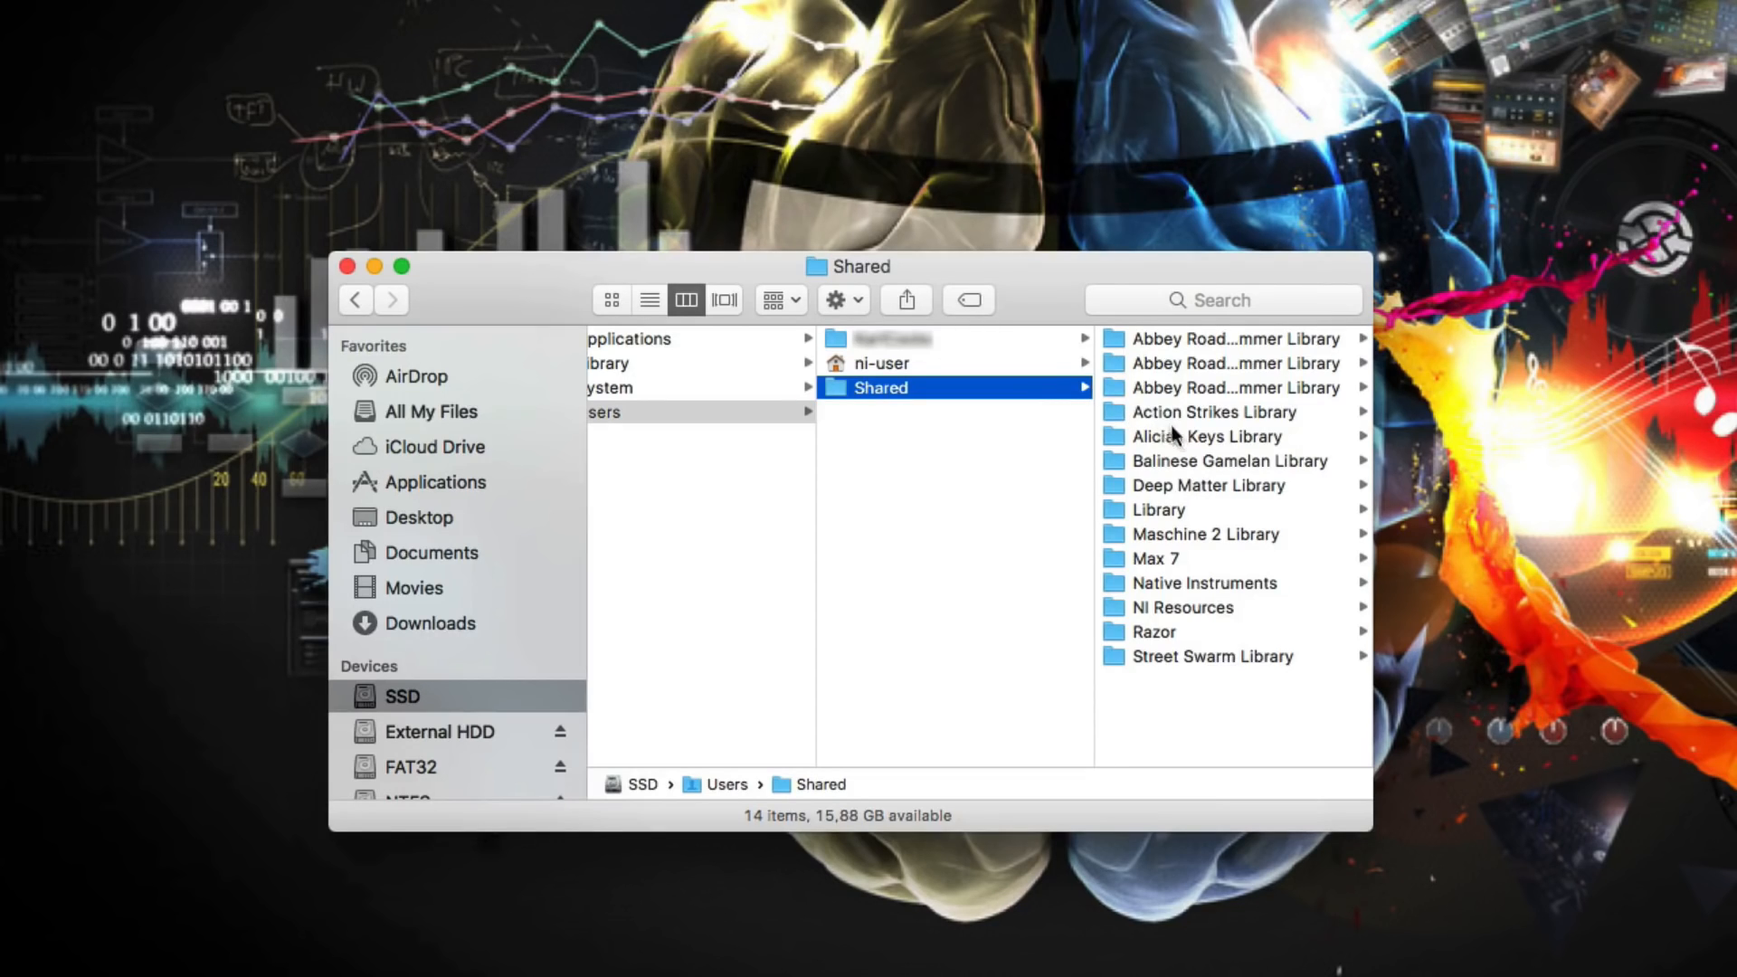
right_click(1208, 435)
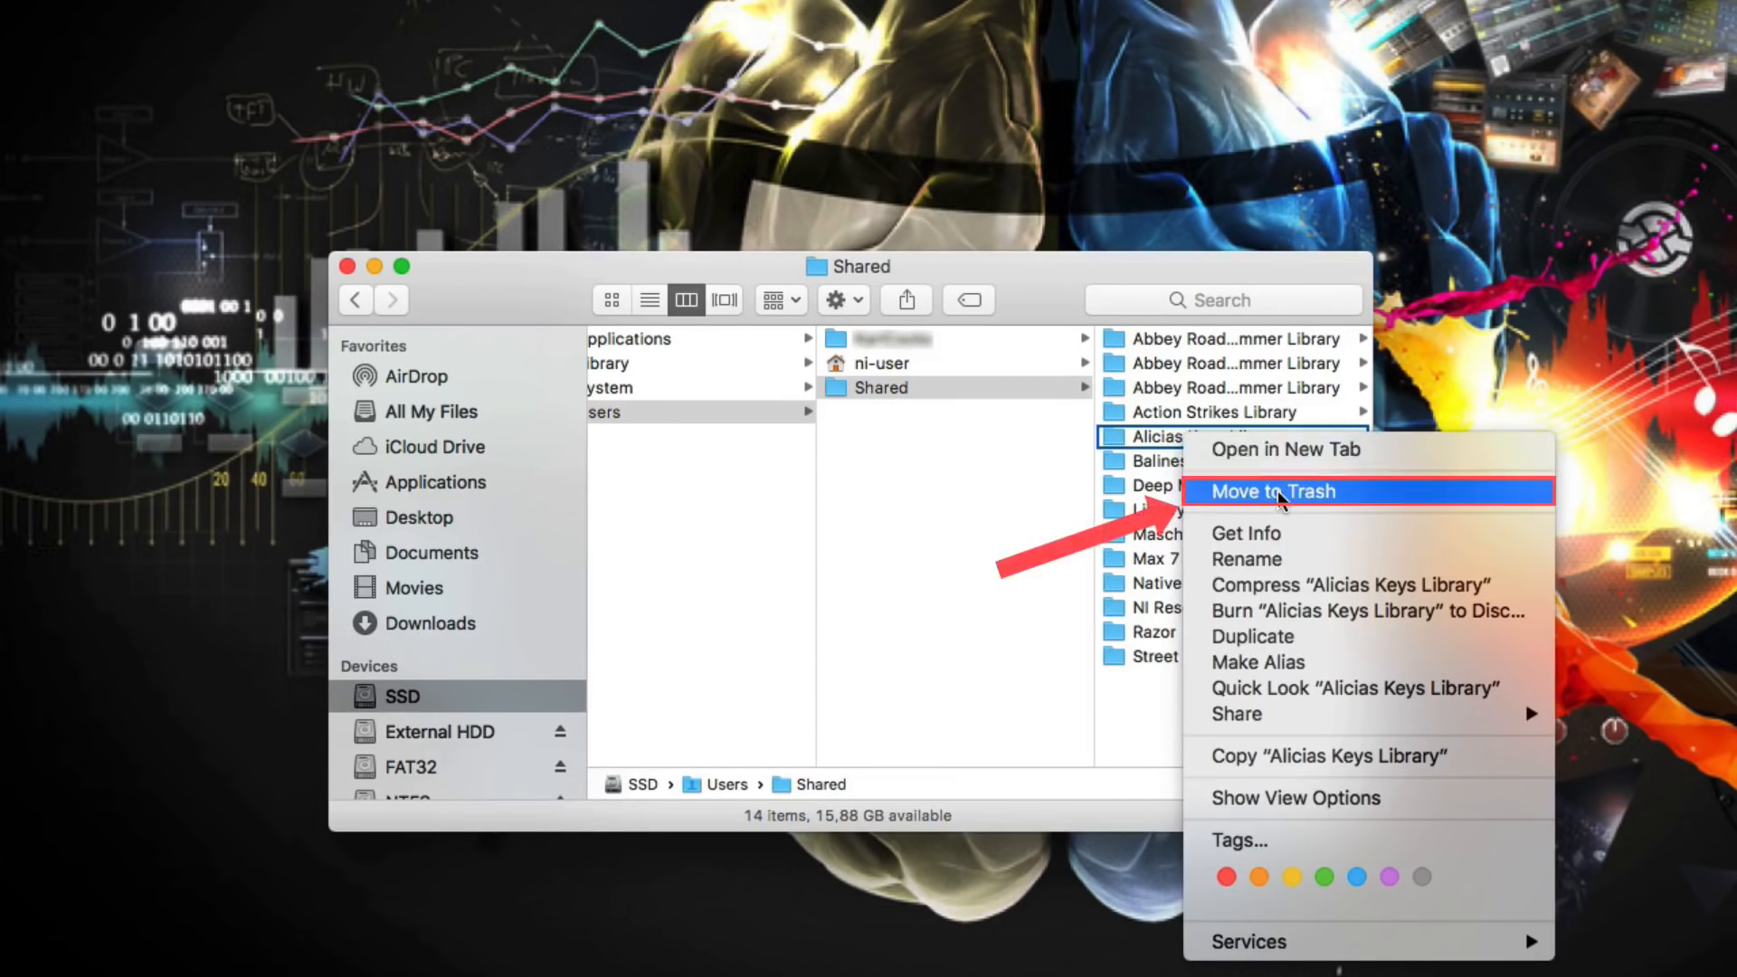
click(1275, 491)
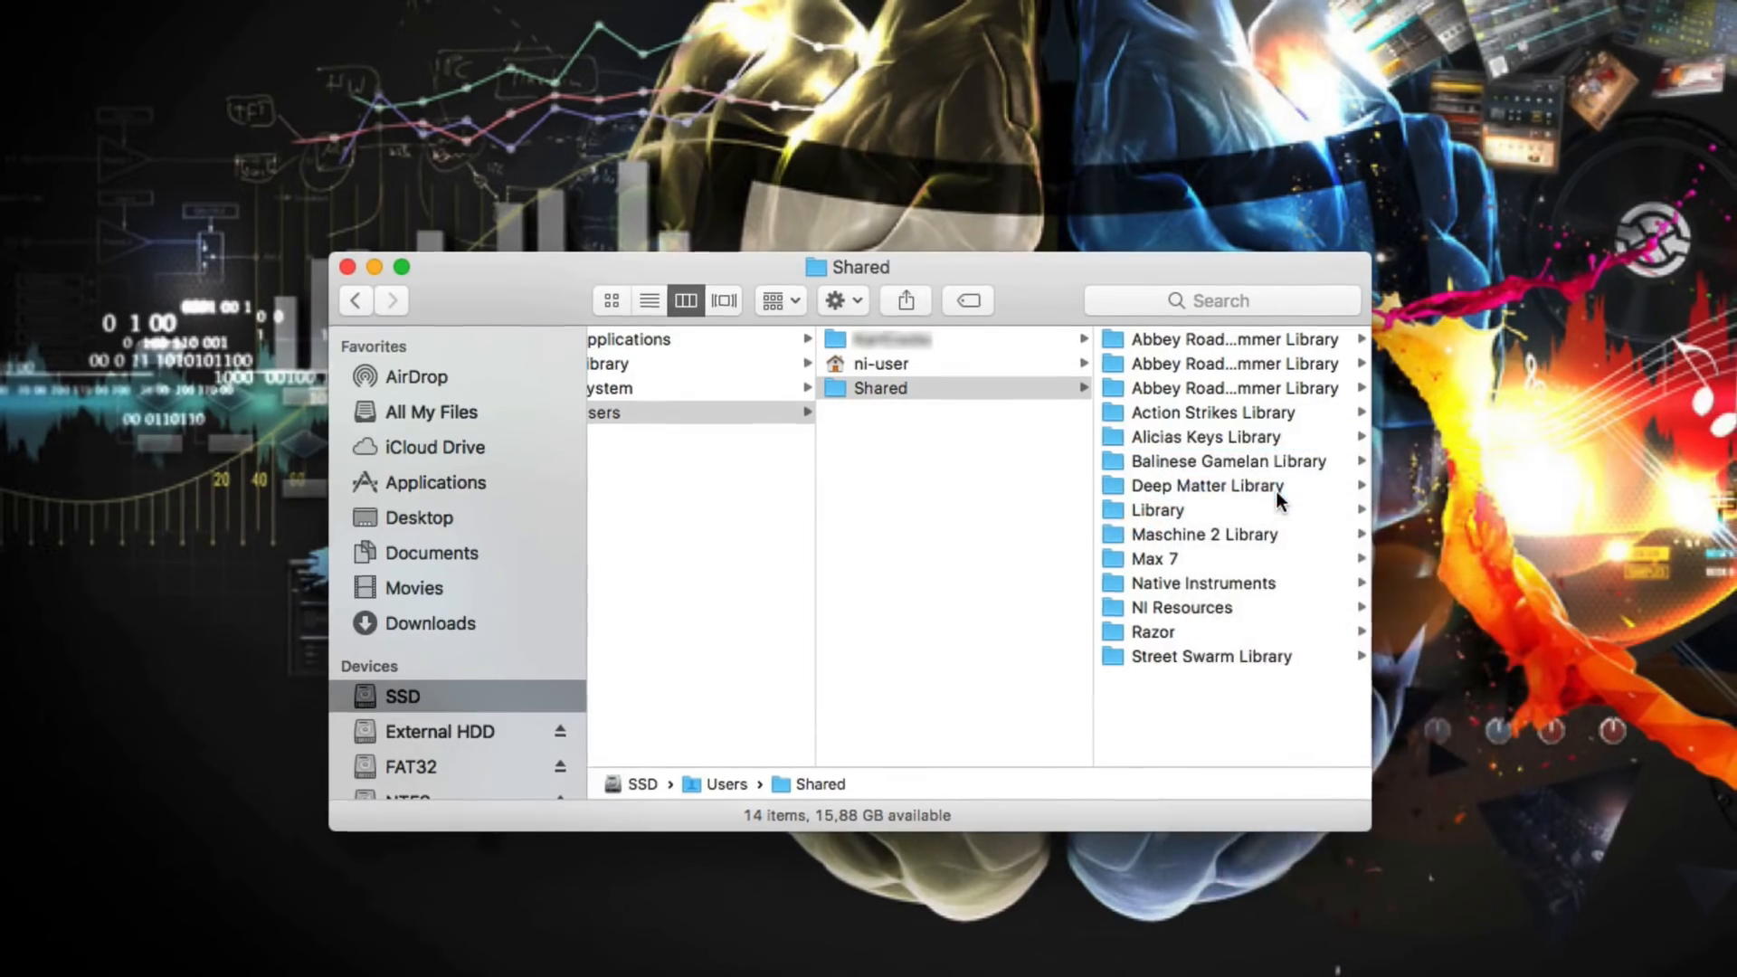
text(•••••)
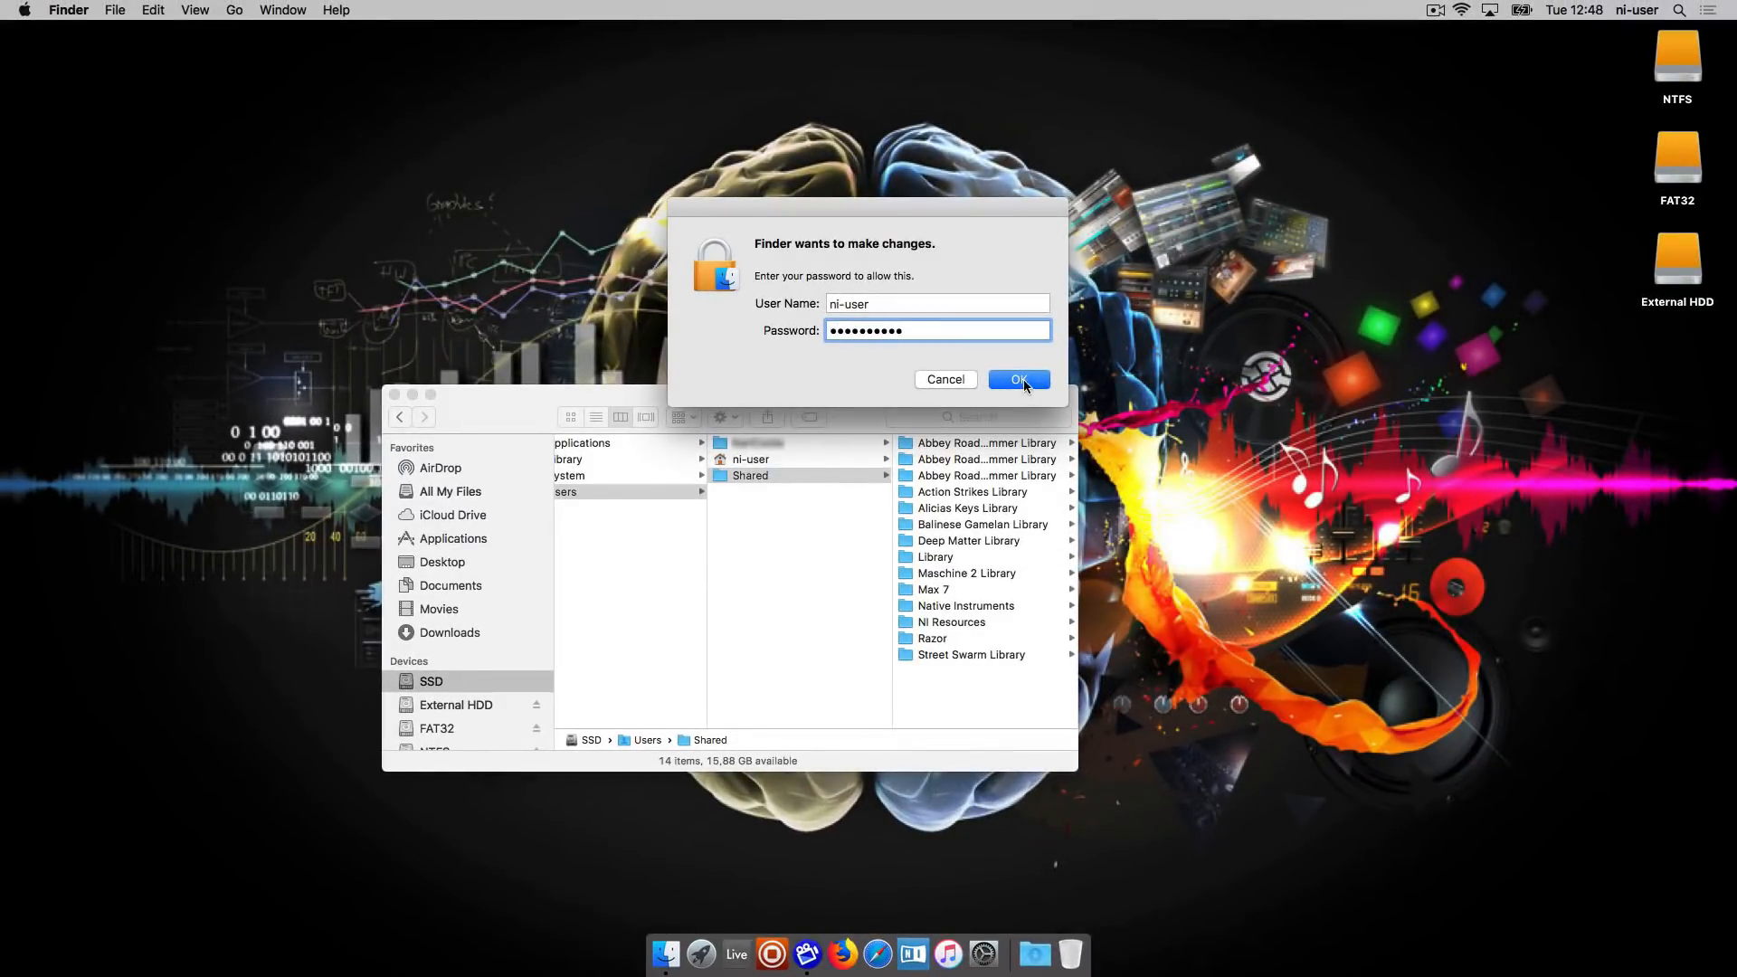
click(1017, 379)
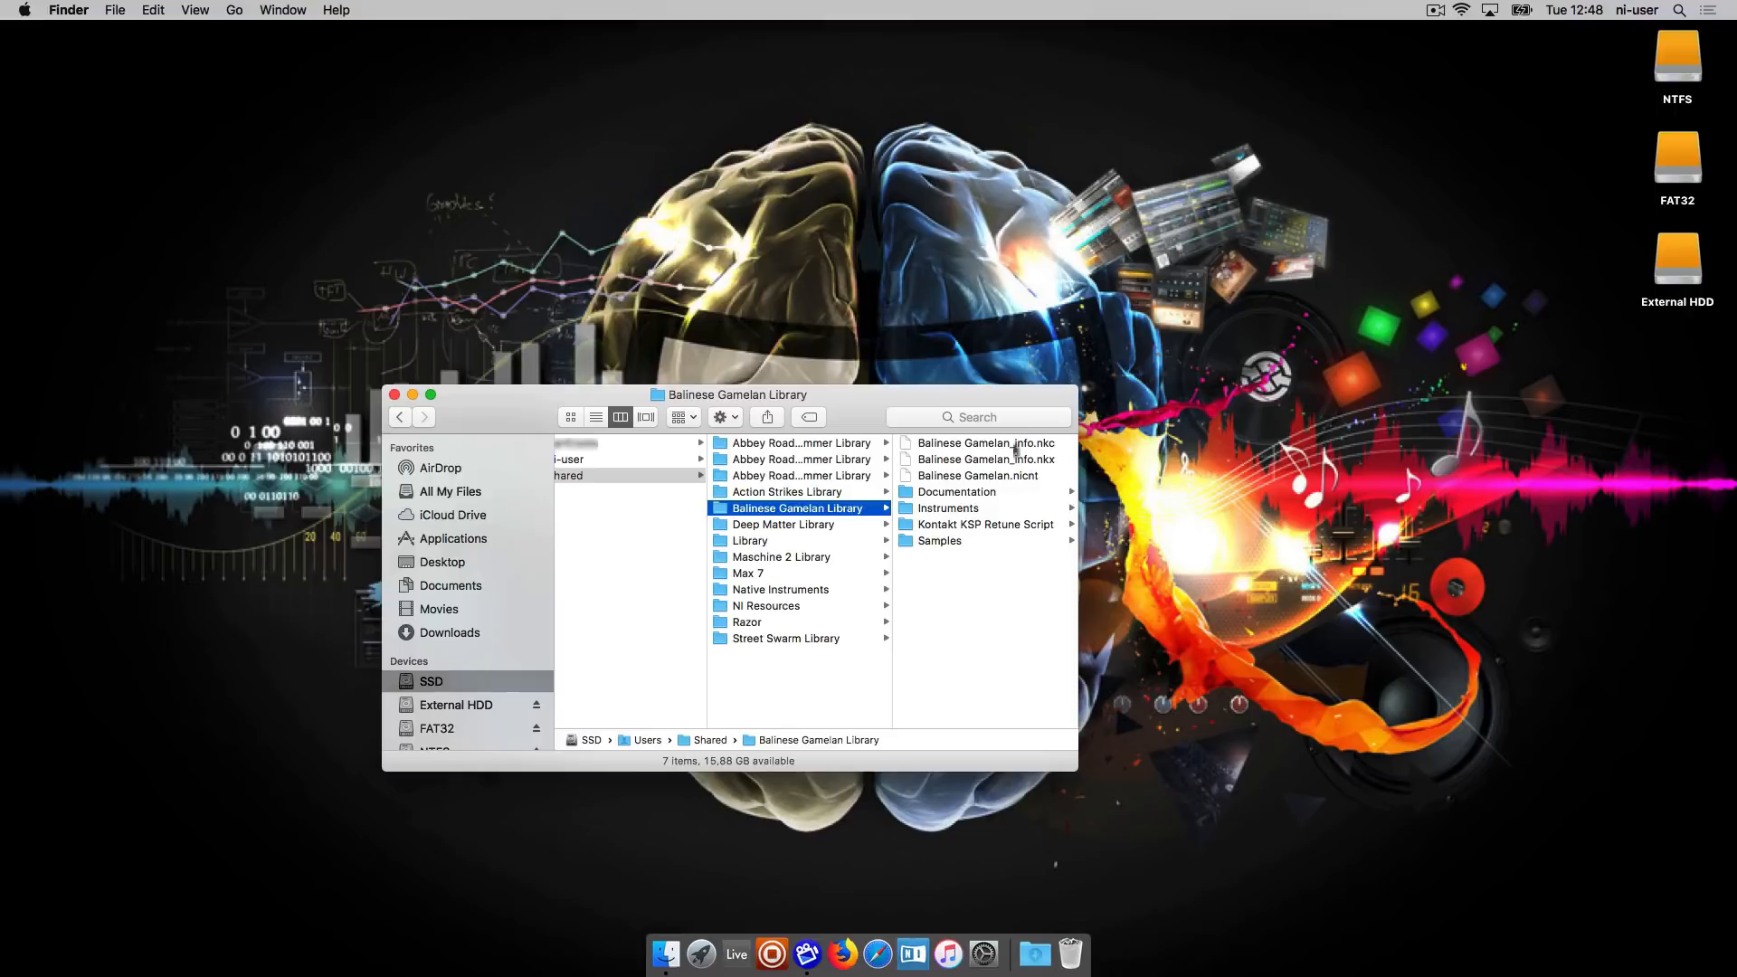
Relaunch Native Access and choose Relocate from the Alicia's Keys repair prompt.
click(913, 953)
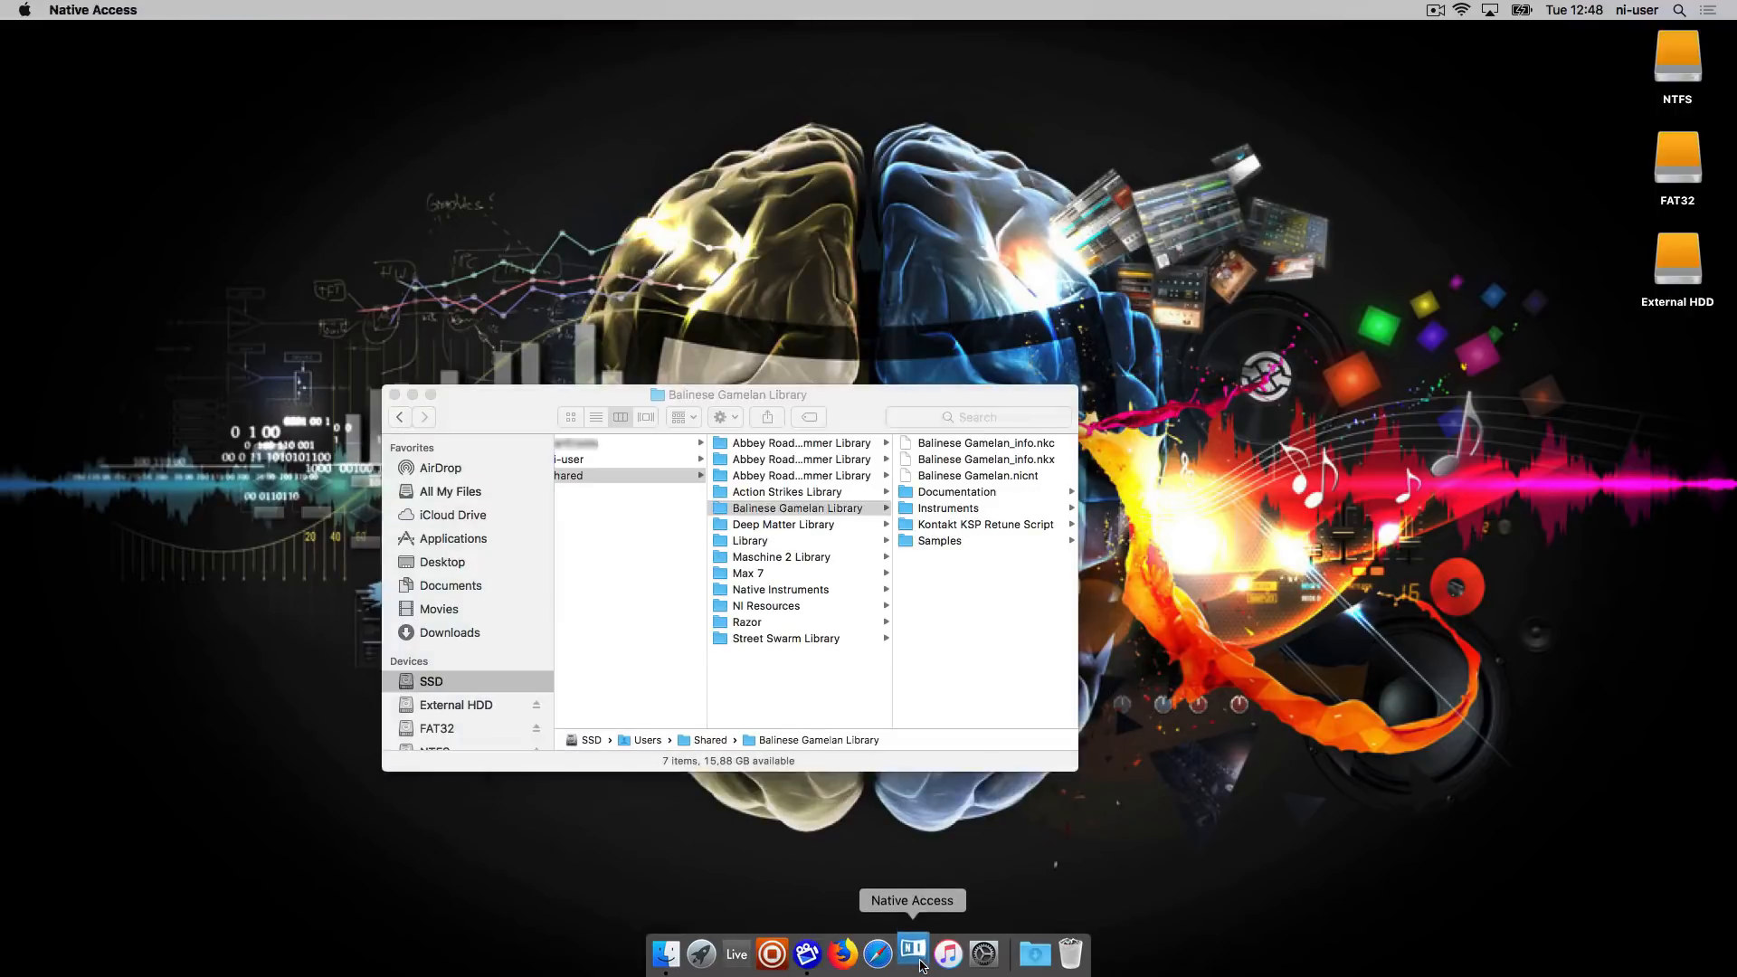
click(912, 953)
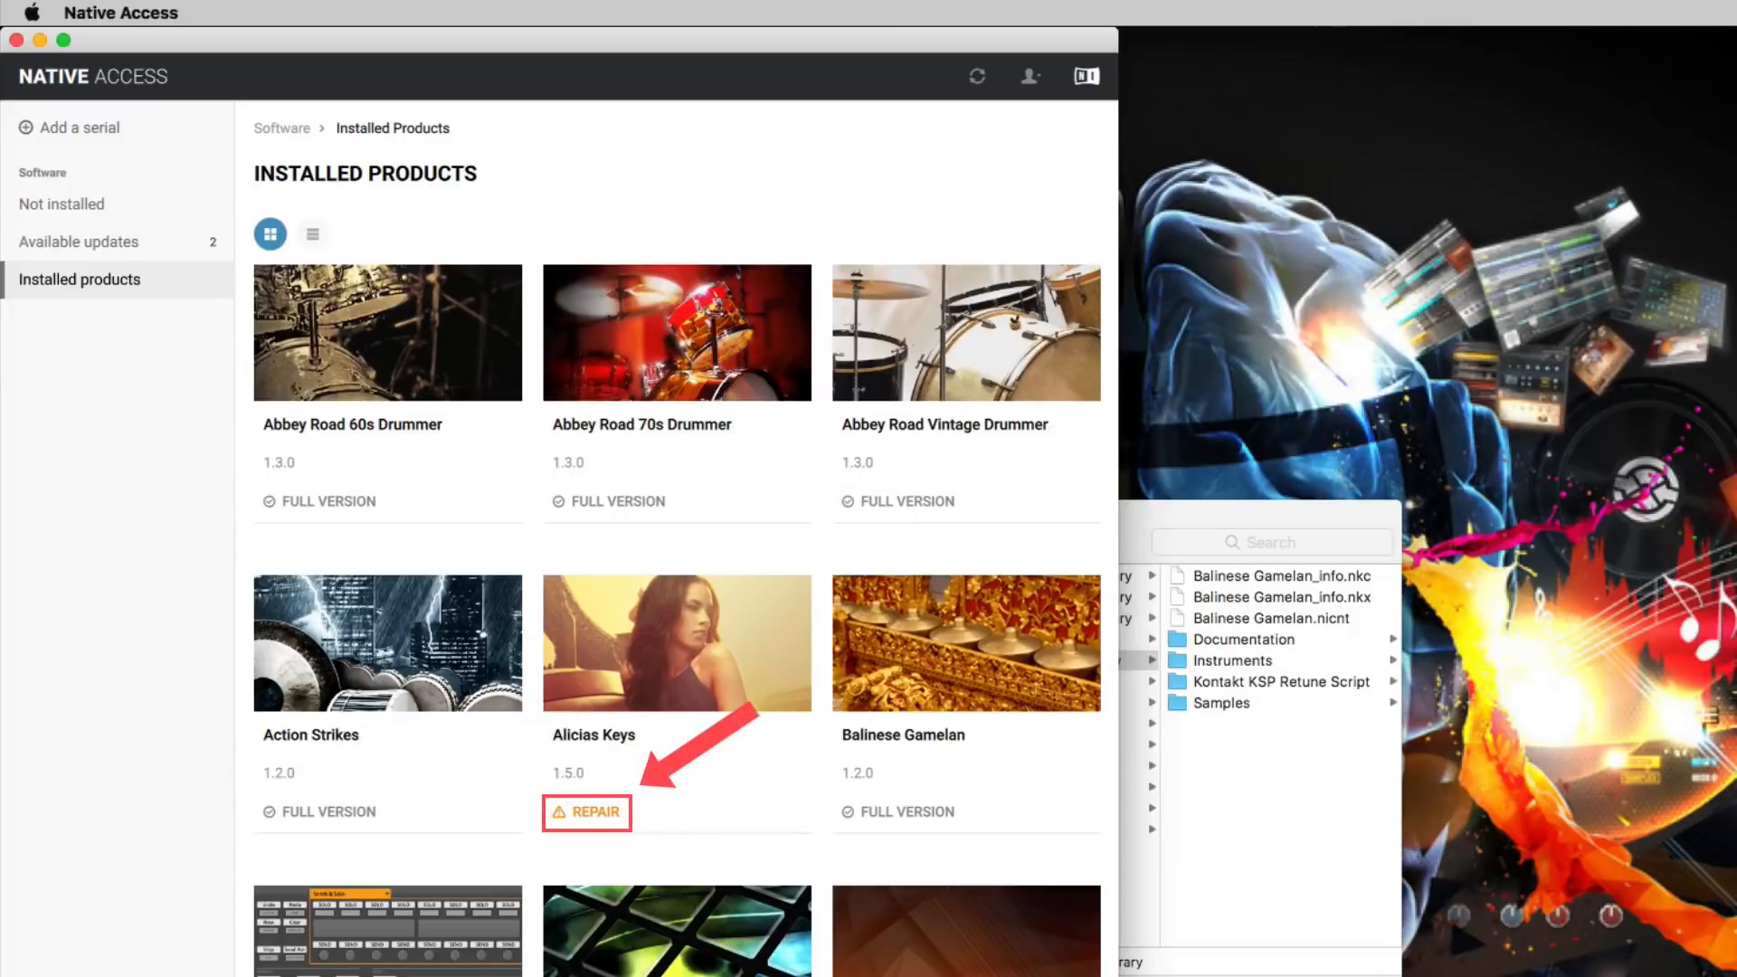
click(595, 811)
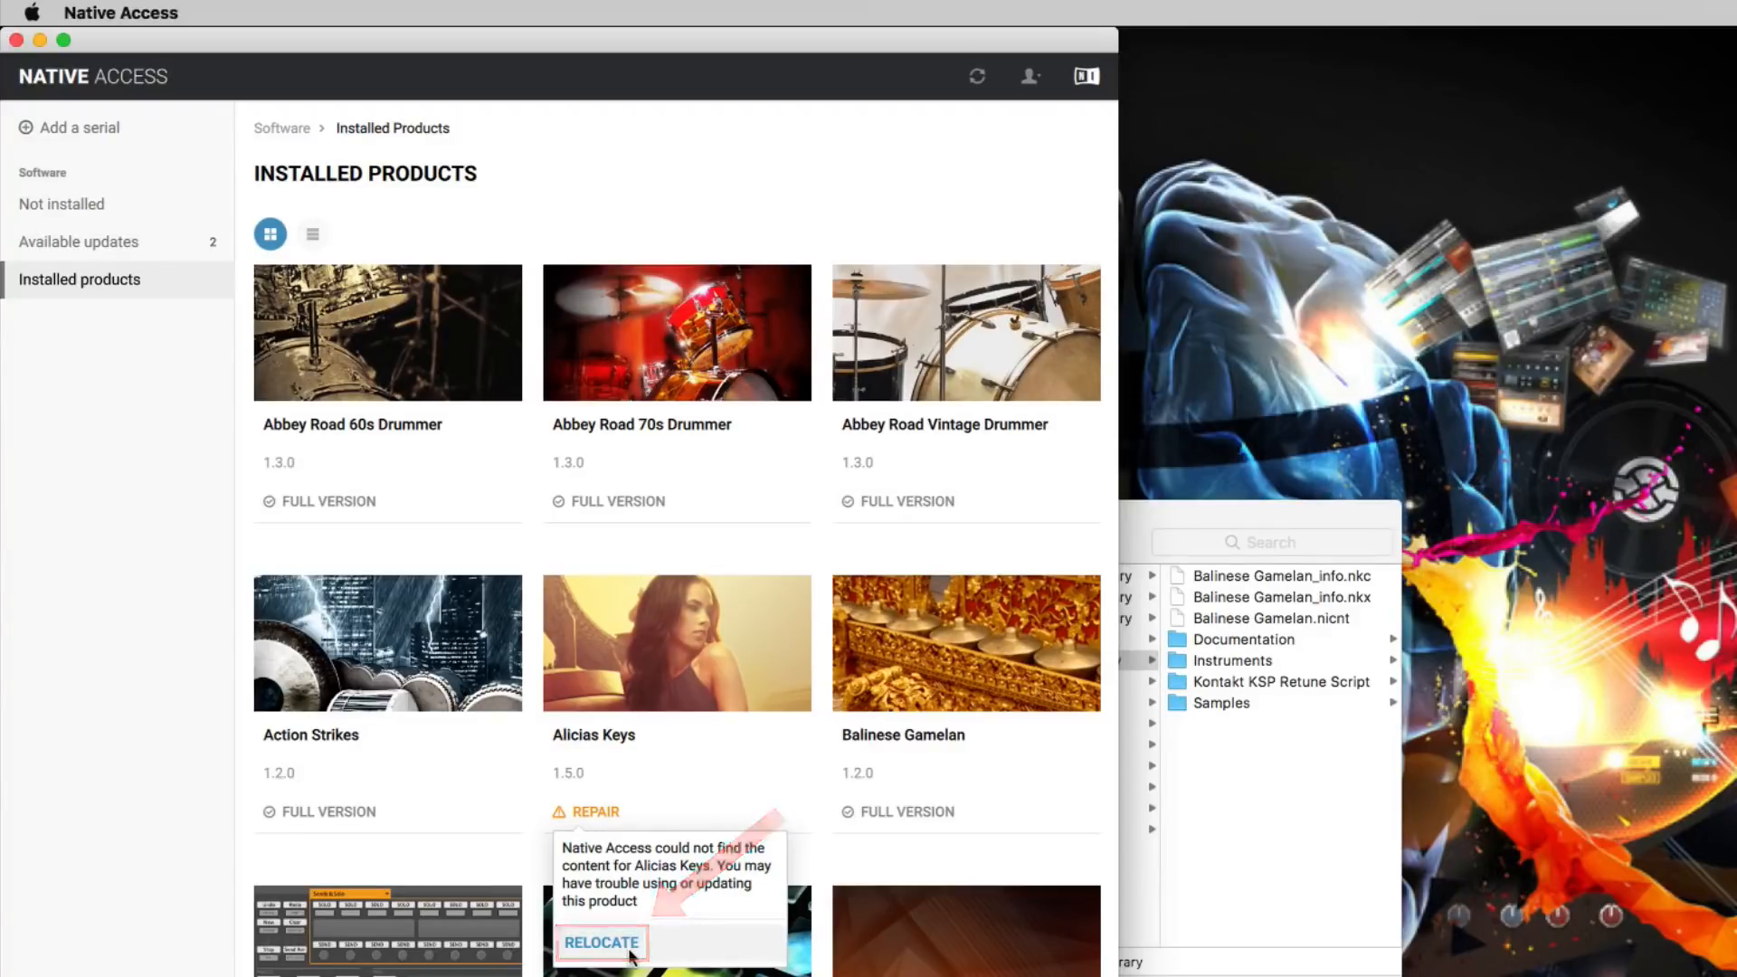
click(601, 943)
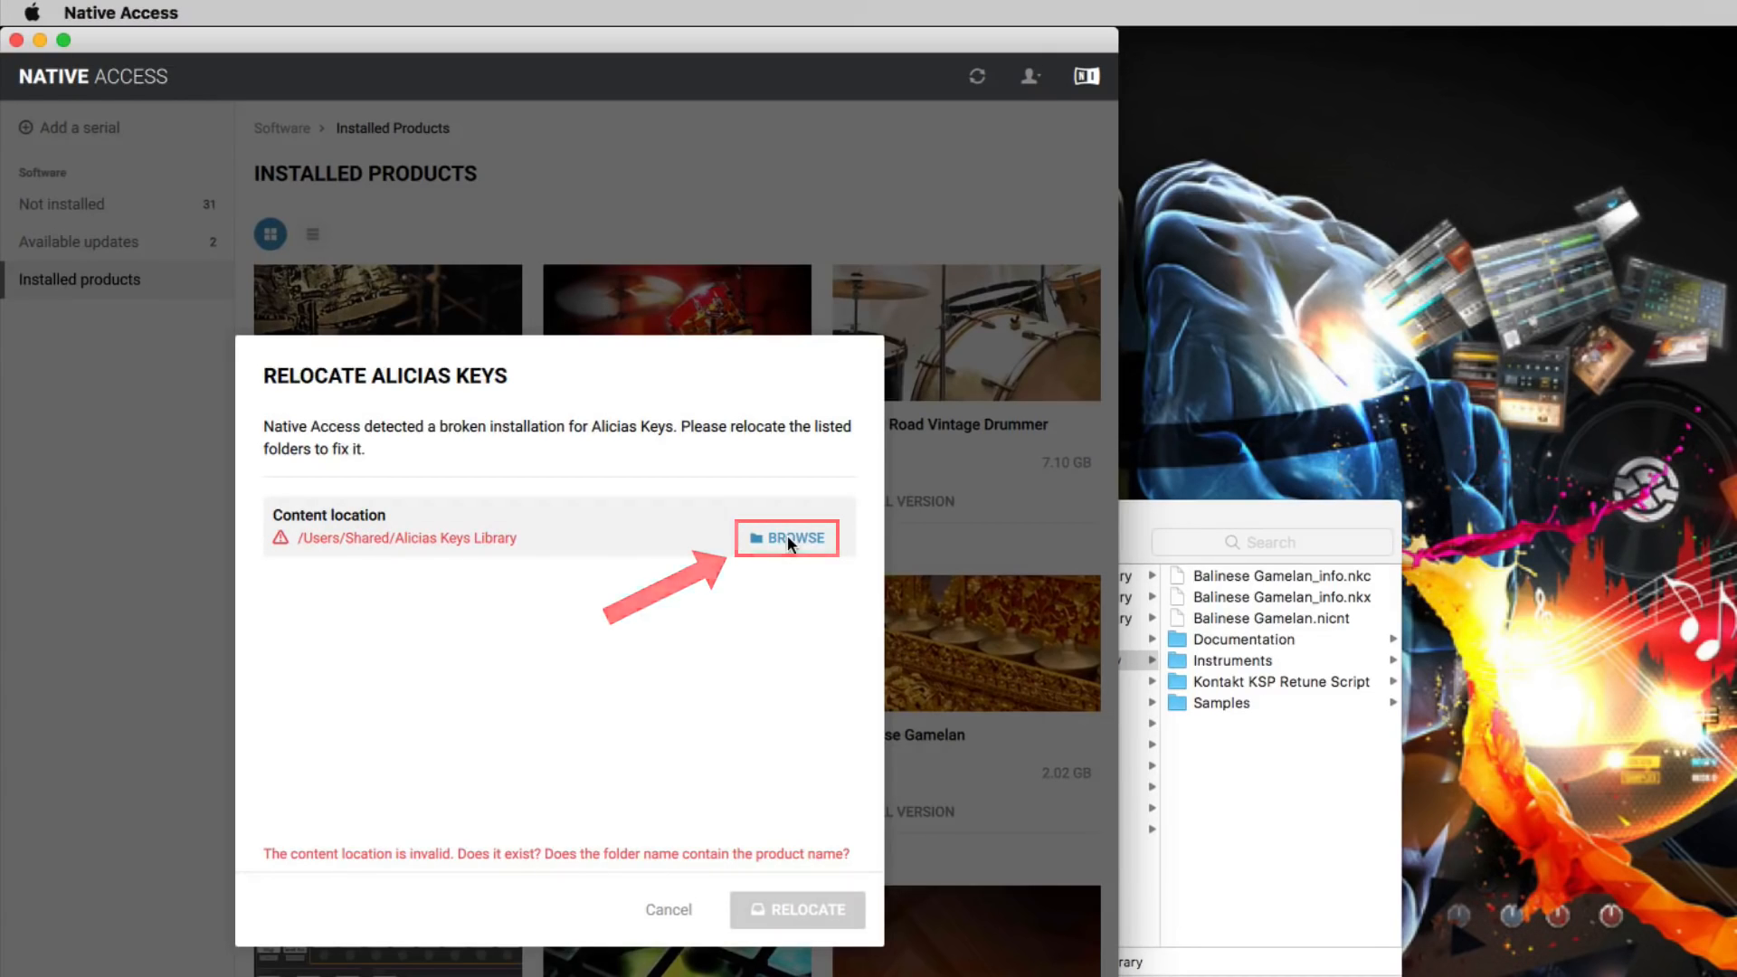
Browse to External HDD › NI Libraries › Alicias Keys Library as the new content folder.
click(786, 538)
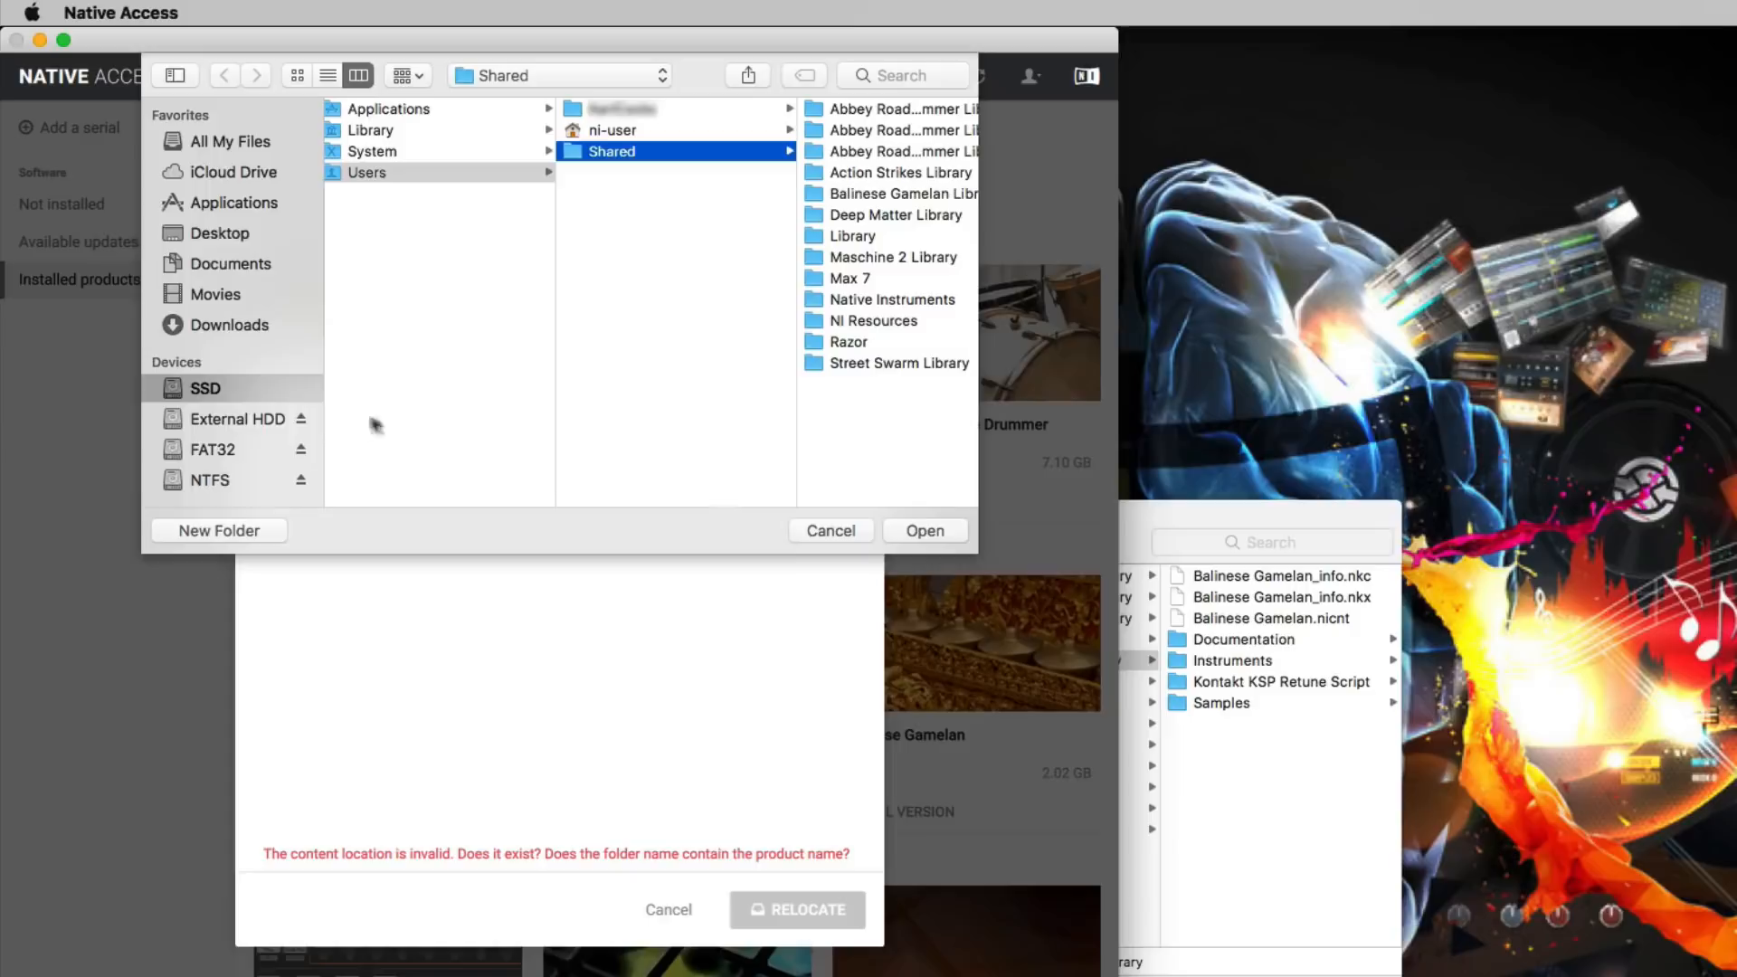
click(237, 419)
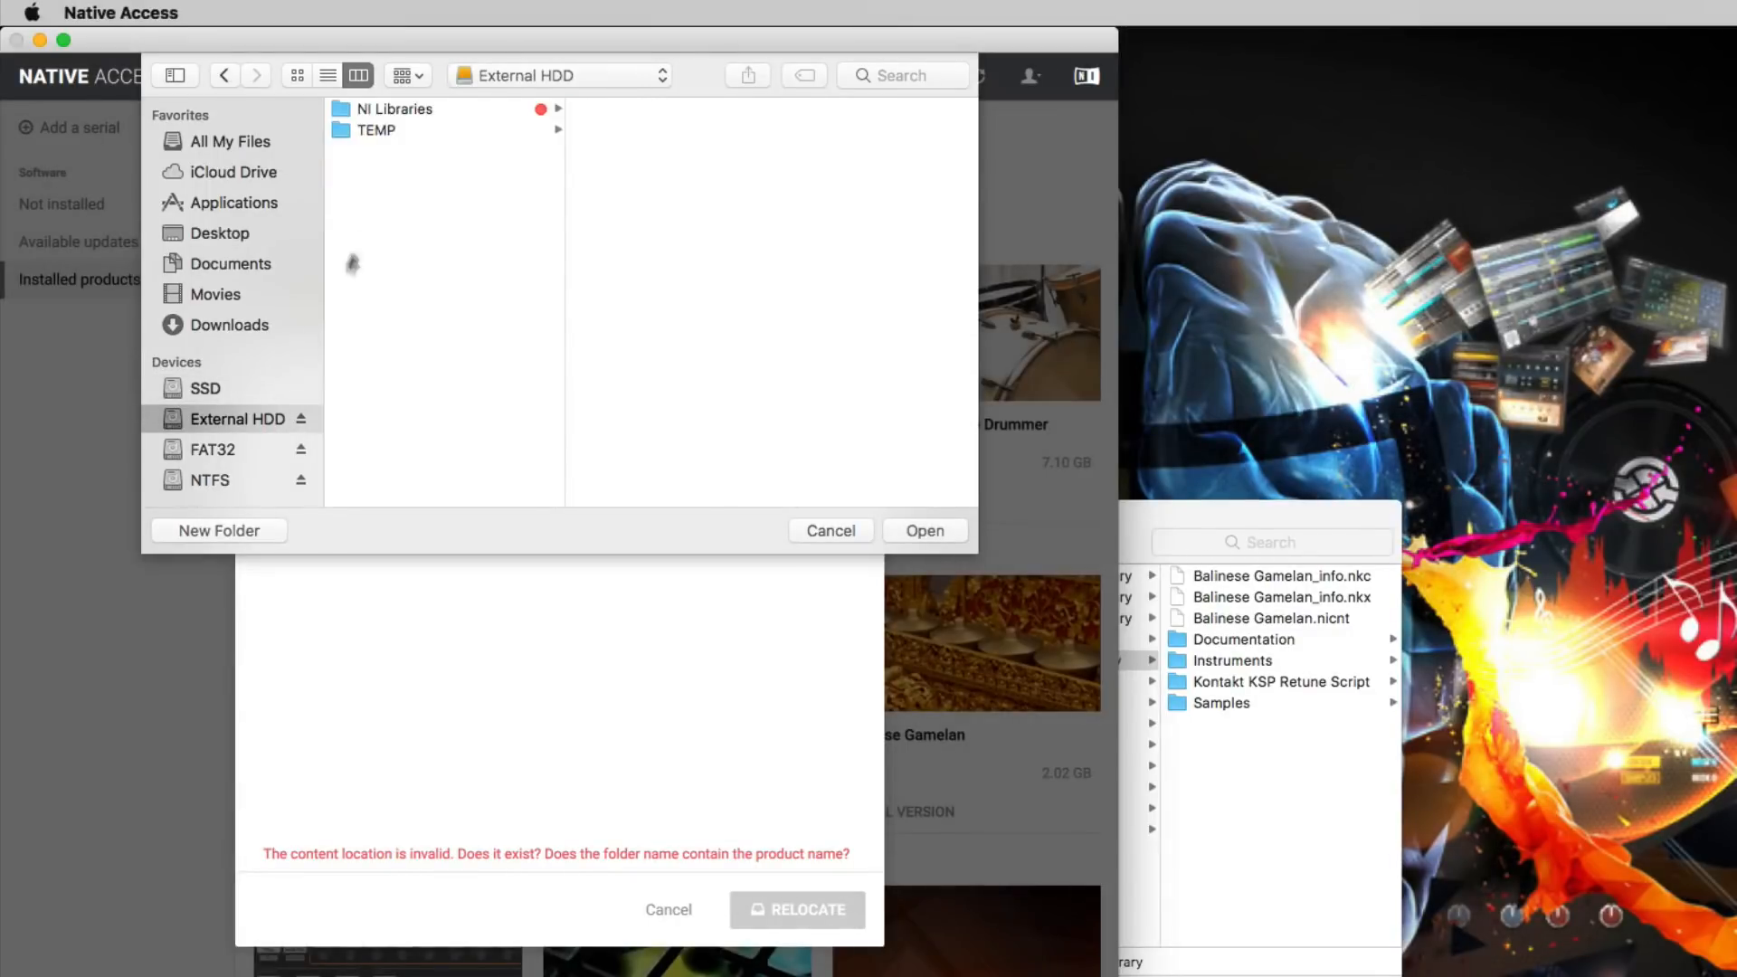
click(394, 109)
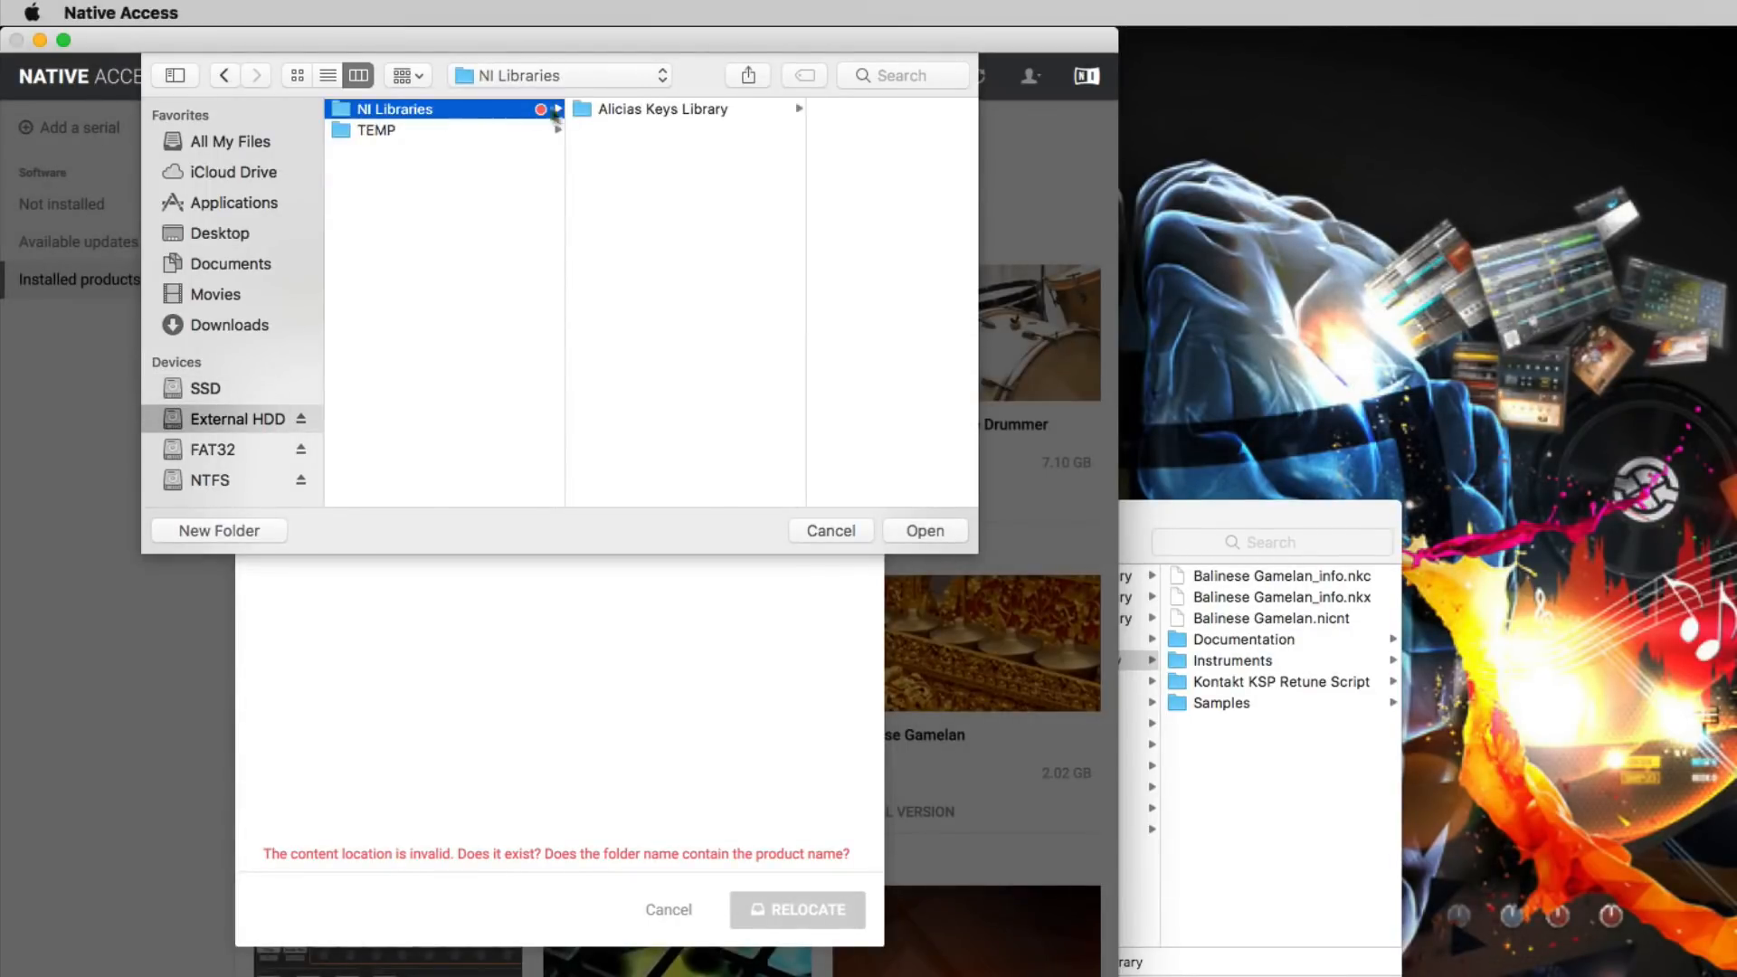
click(662, 108)
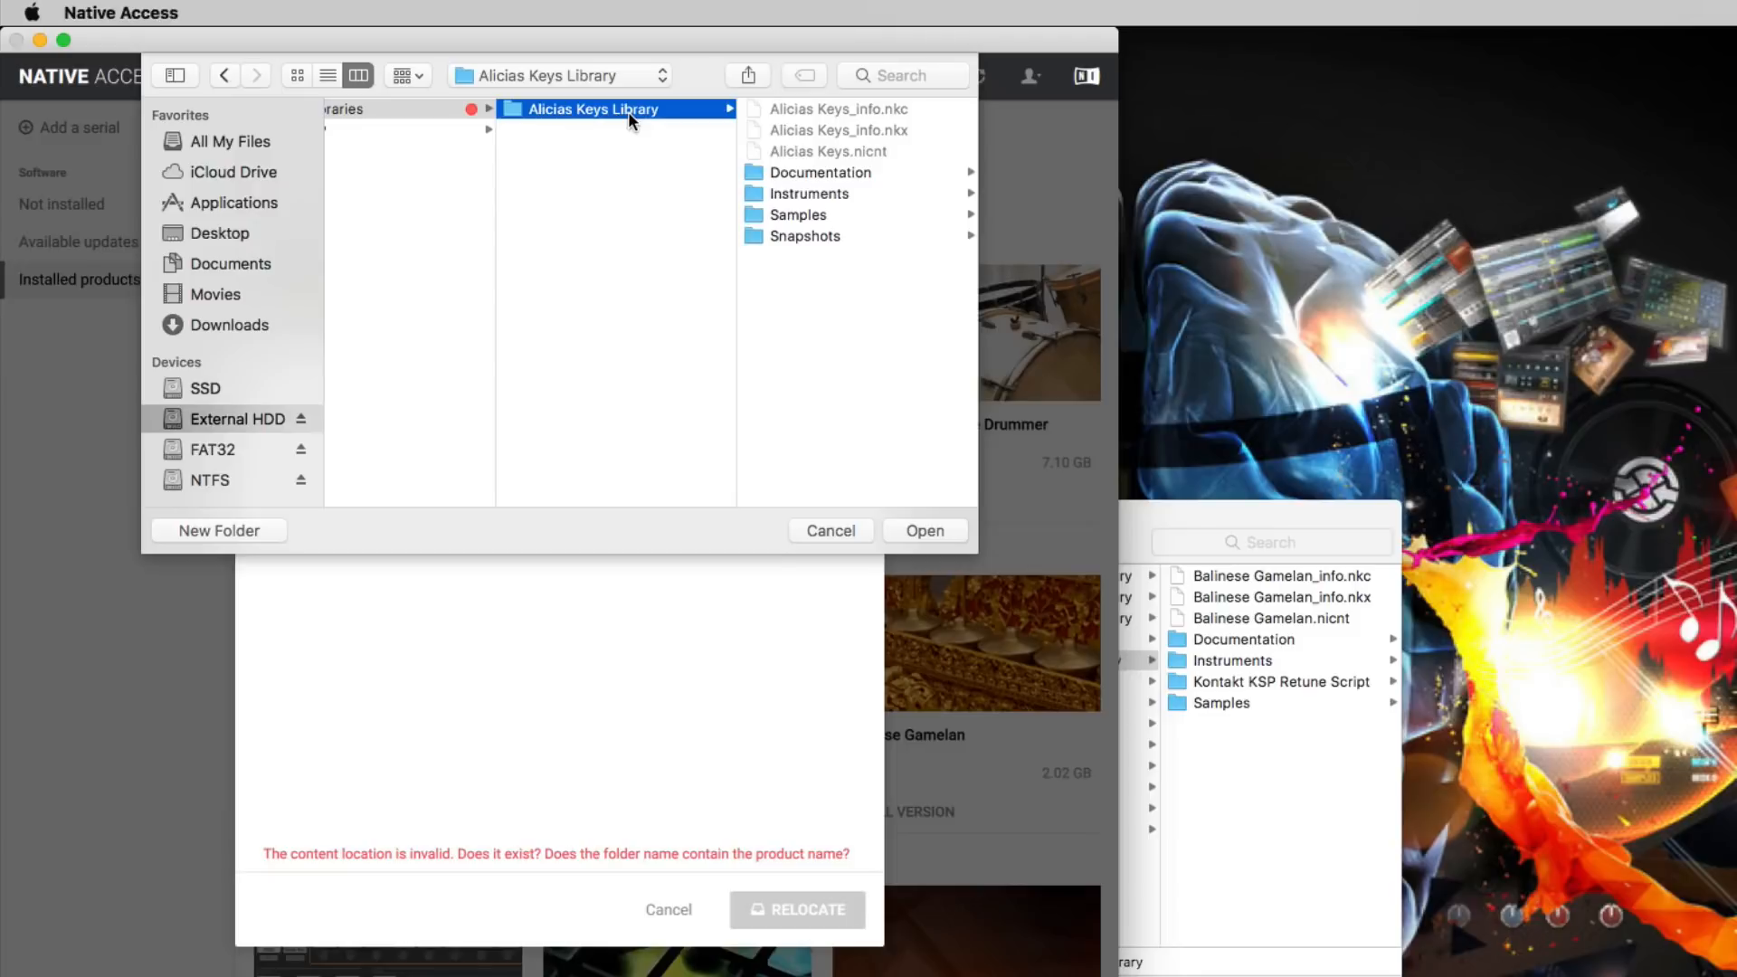
click(830, 529)
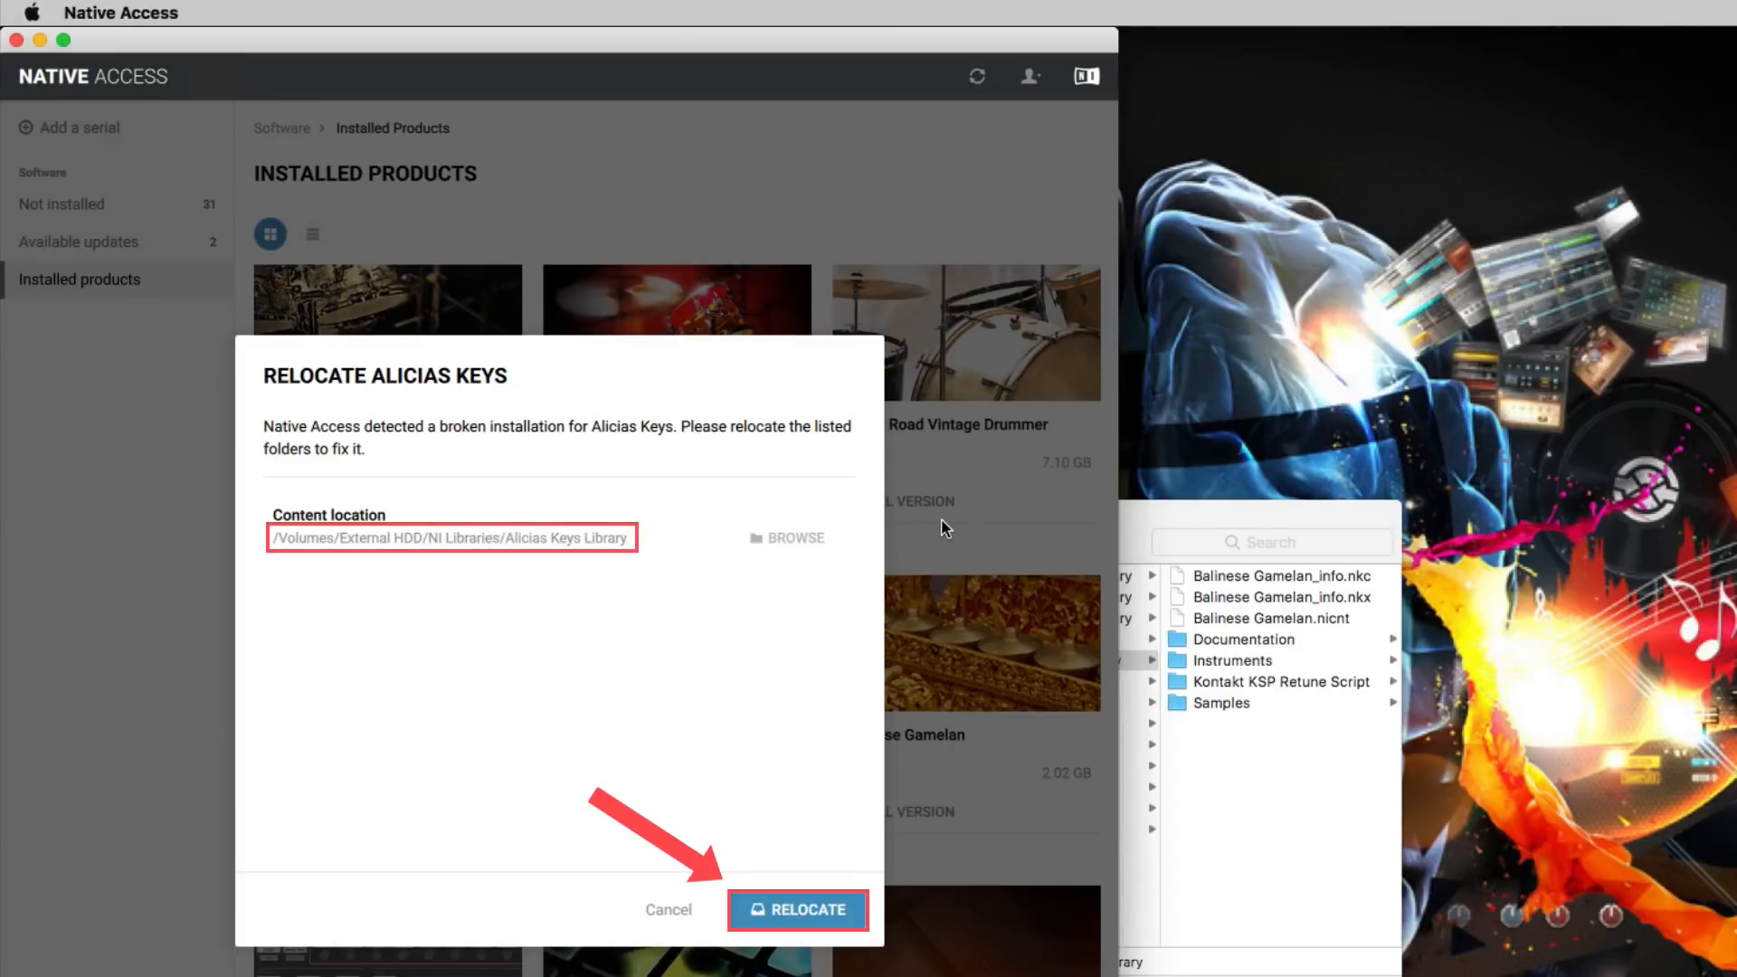
mouse_move(799, 911)
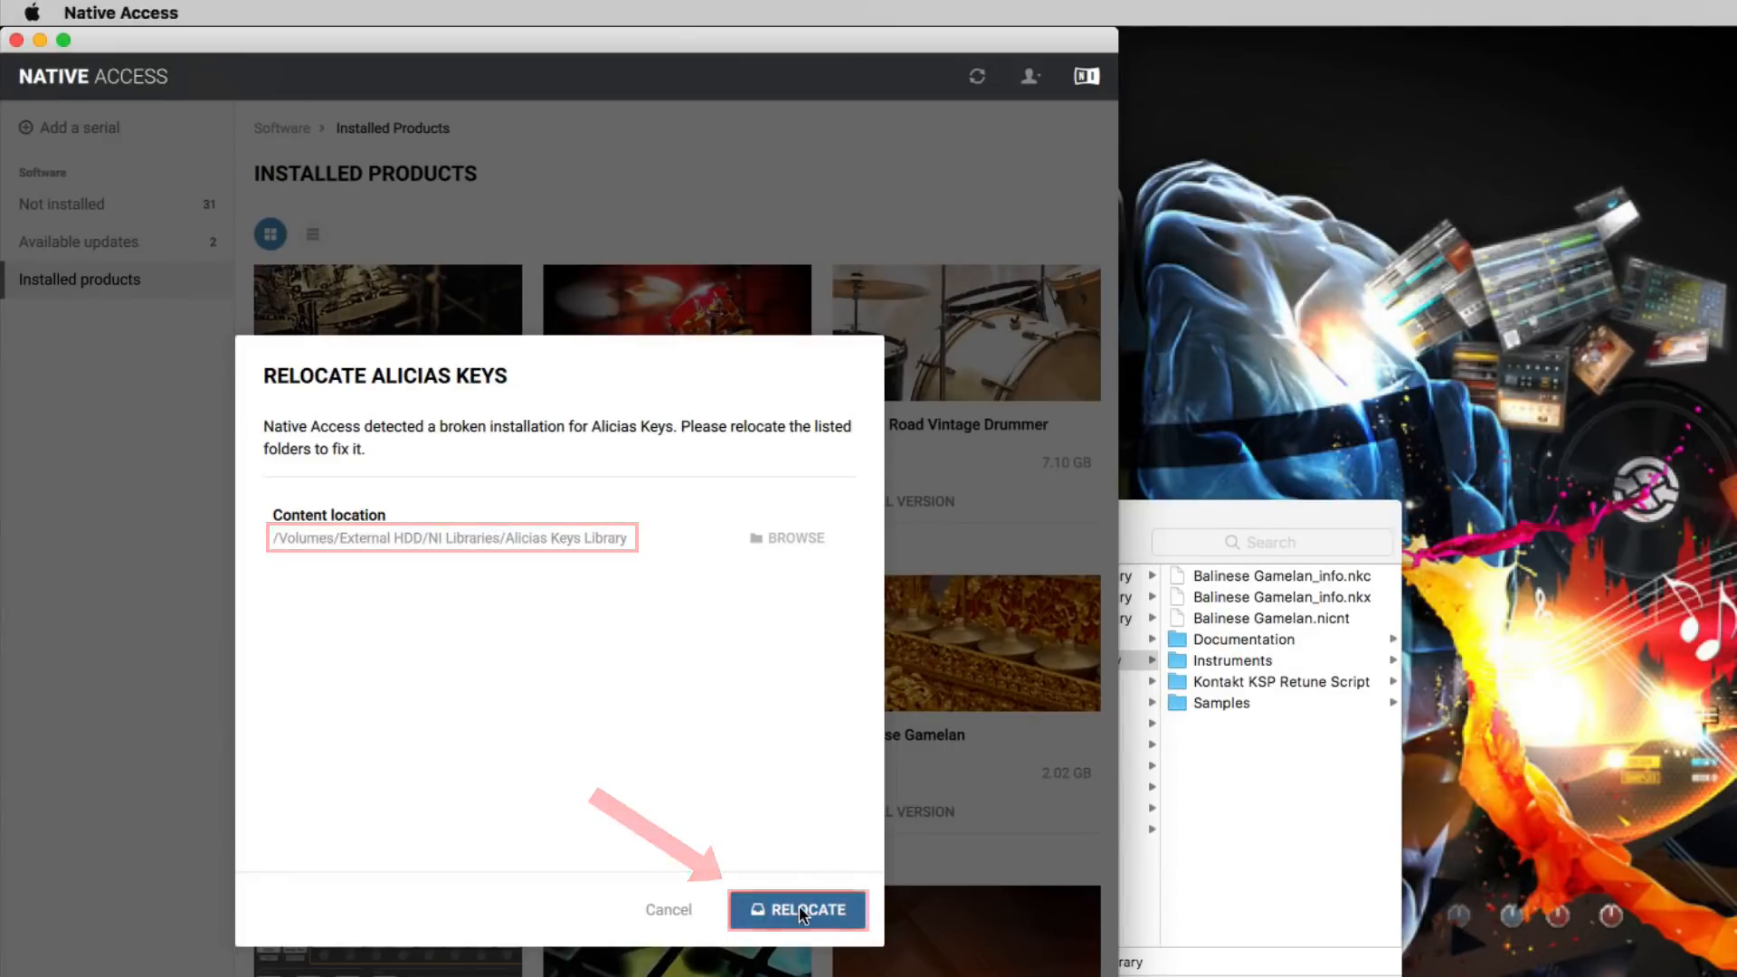
Confirm the relocation so Alicia's Keys shows as a Full Version.
click(796, 909)
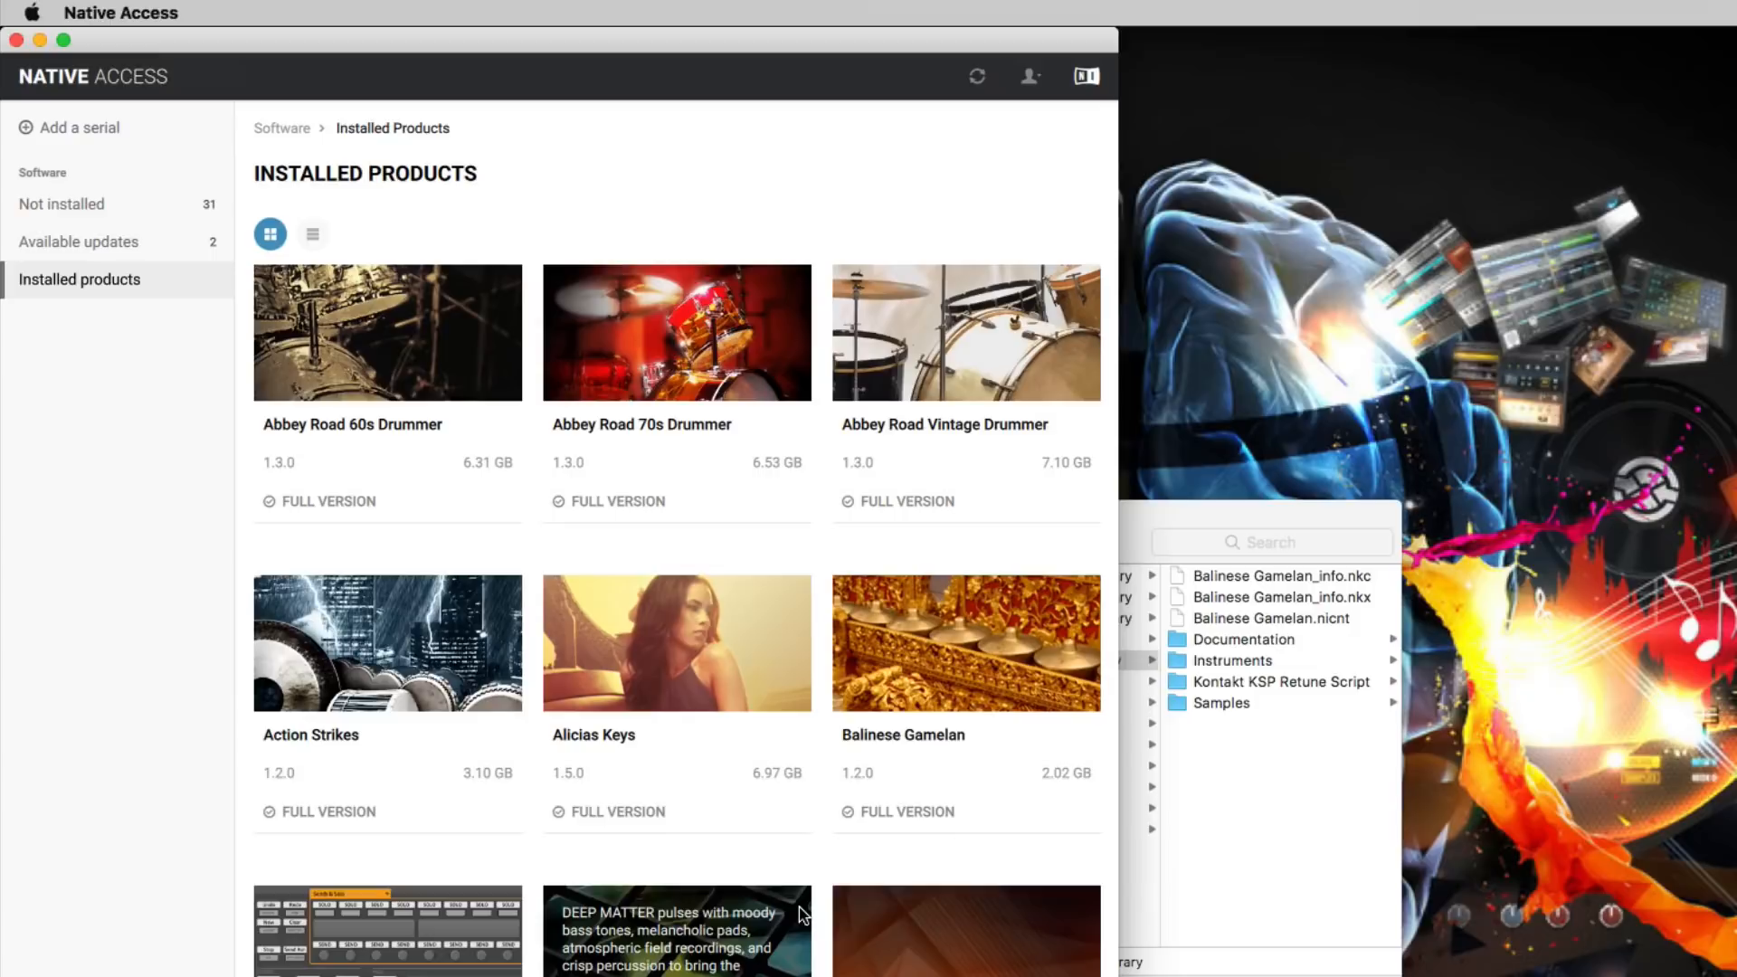